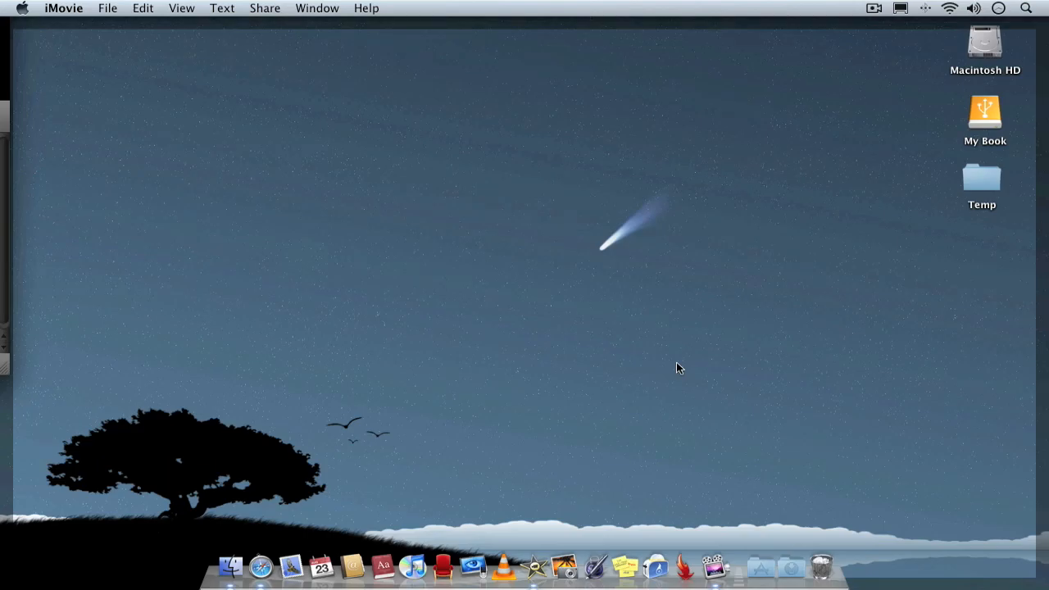
Toggle automatic Dock hiding three times with Cmd-Option-D
key(cmd+alt+d)
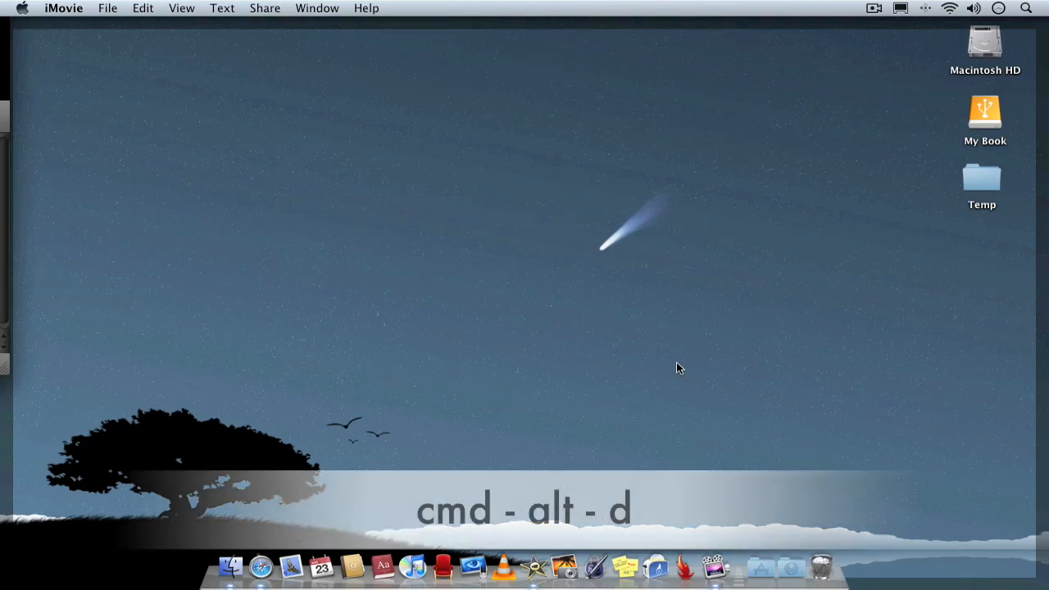
key(cmd+alt+d)
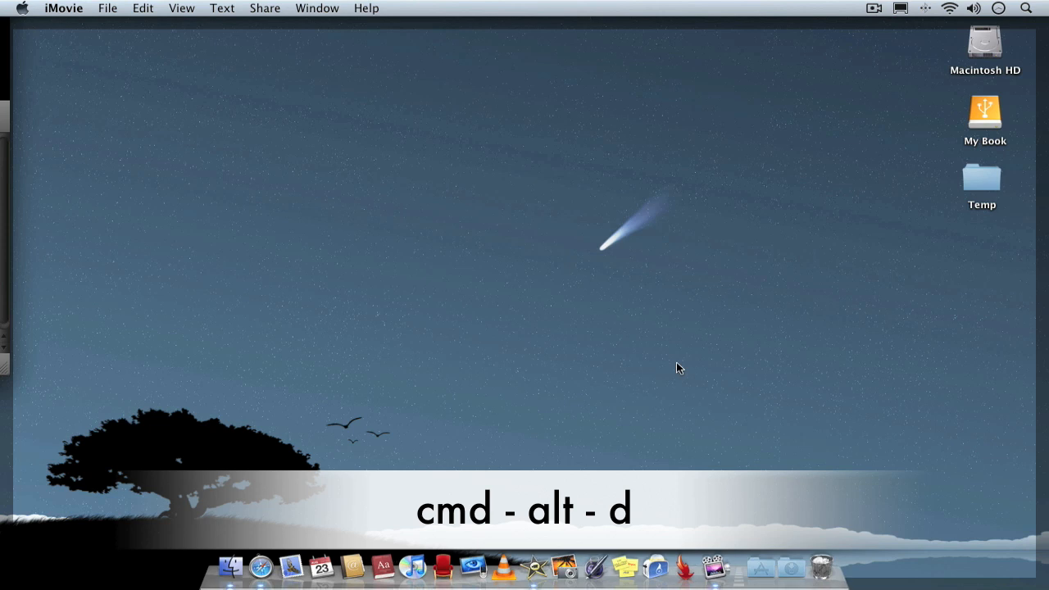
key(cmd+alt+d)
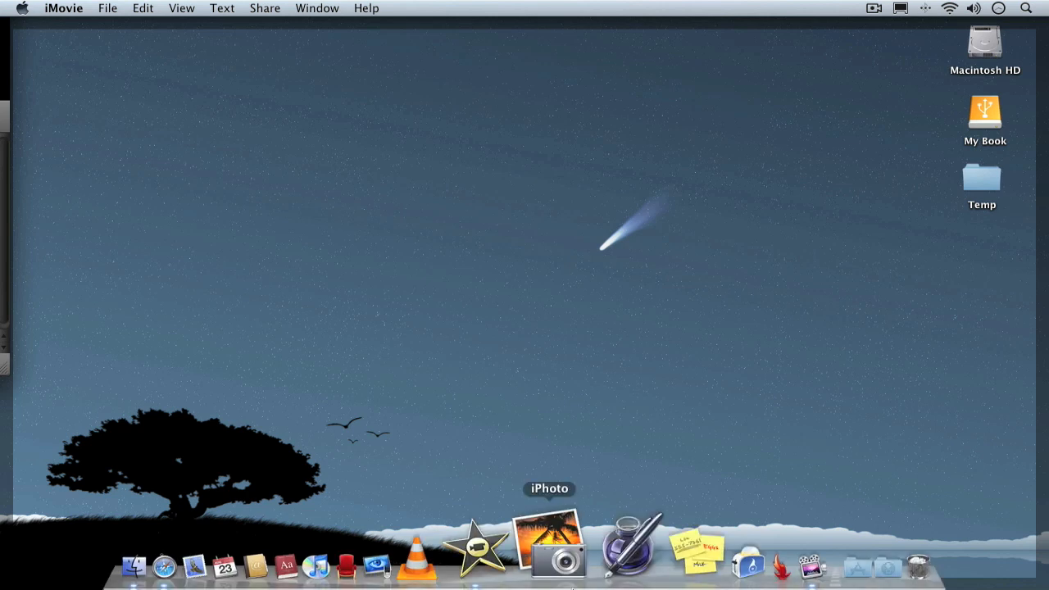
mouse_move(604, 325)
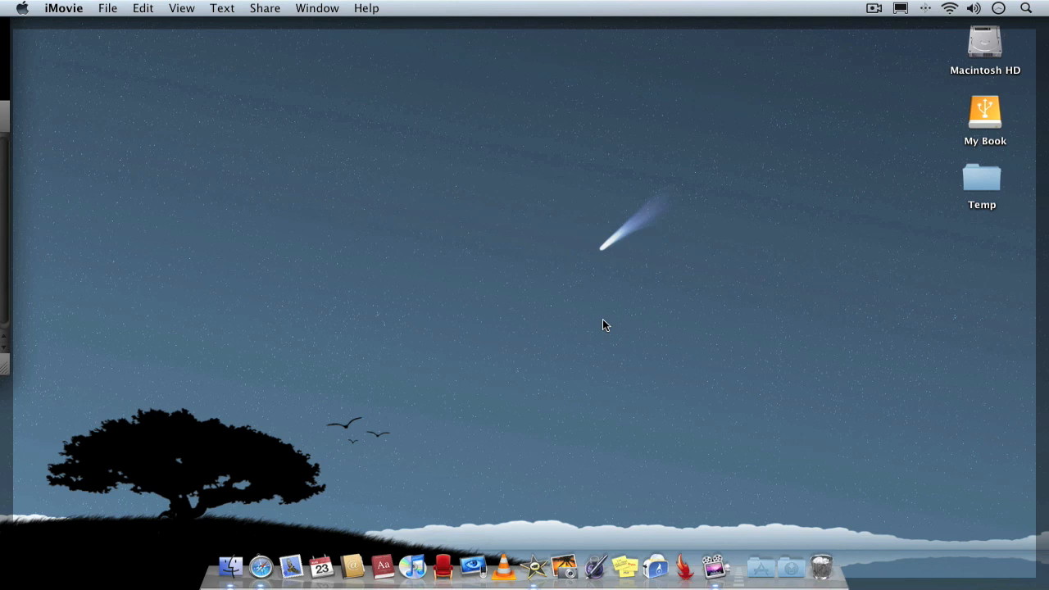
mouse_move(365, 436)
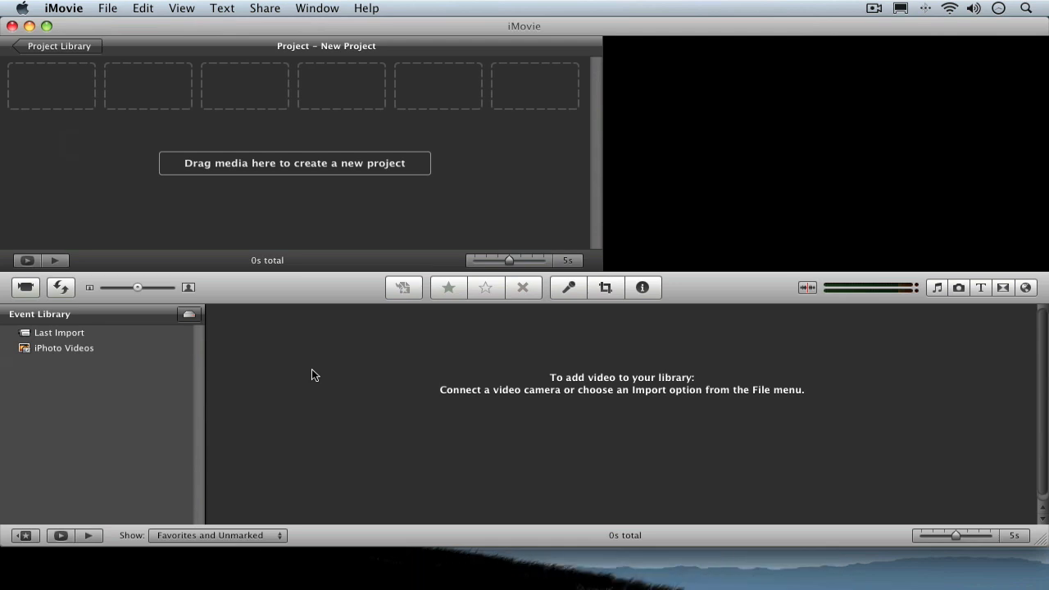
mouse_move(858, 435)
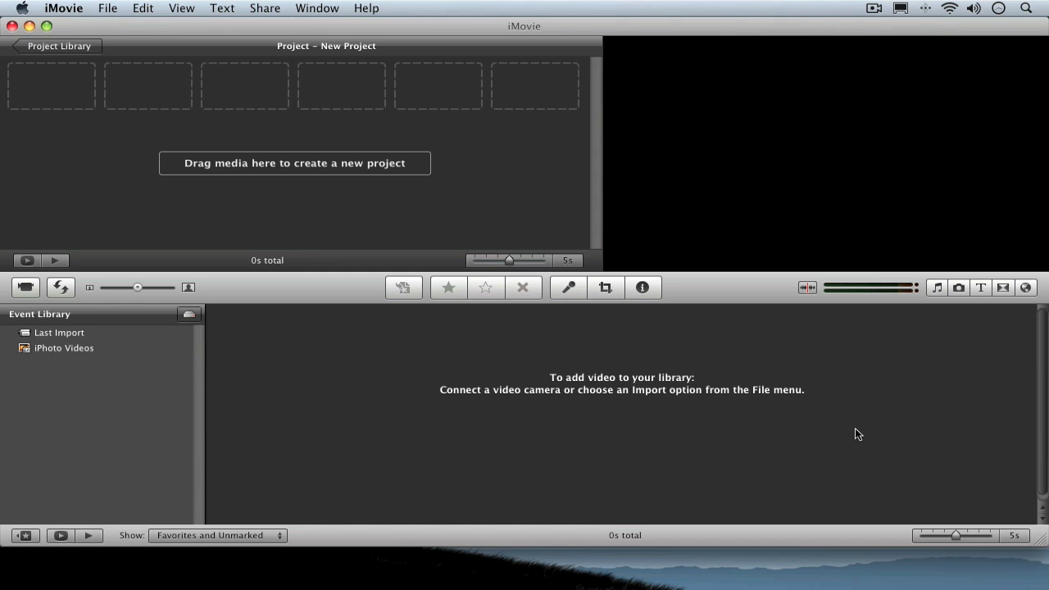
mouse_move(911, 459)
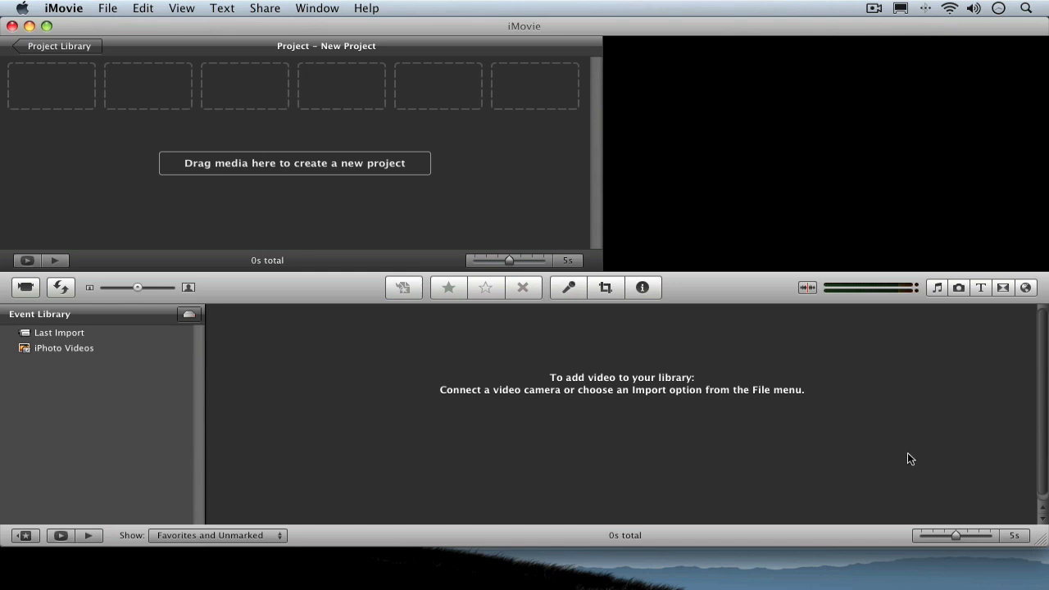
mouse_move(955, 476)
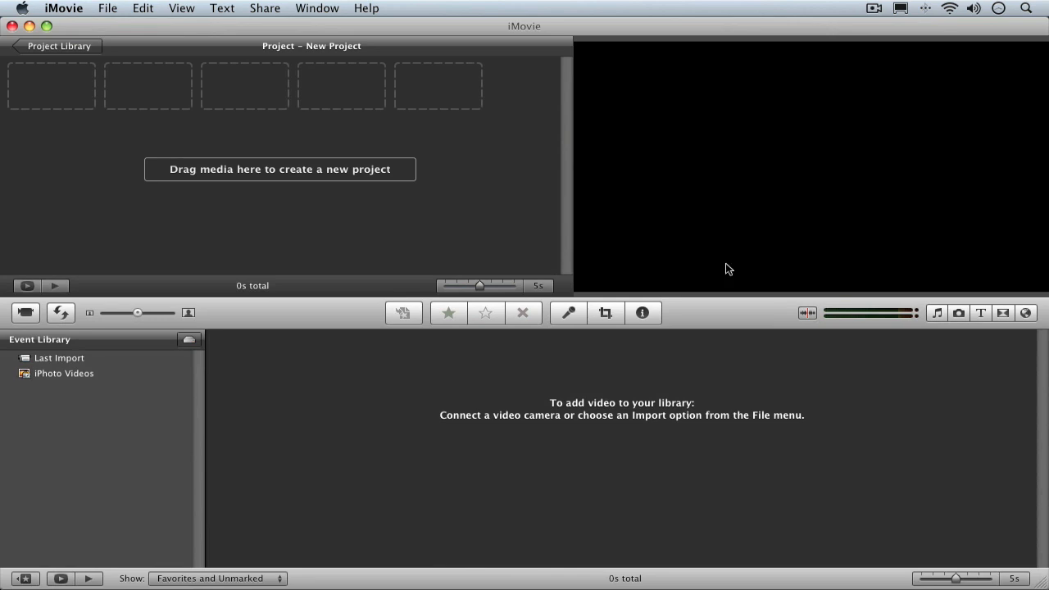
mouse_move(482, 286)
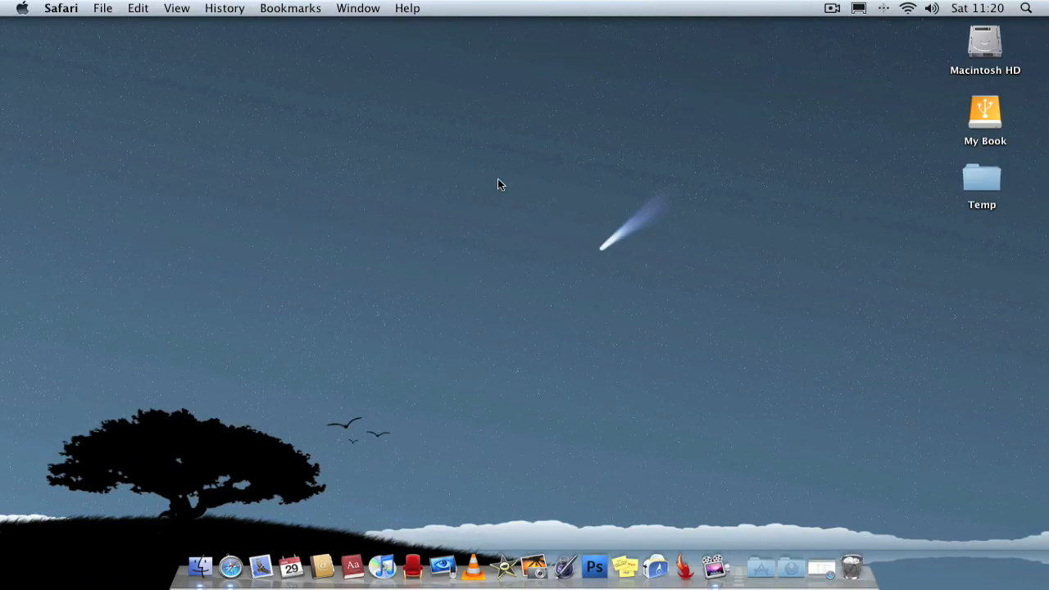
key(cmd+space)
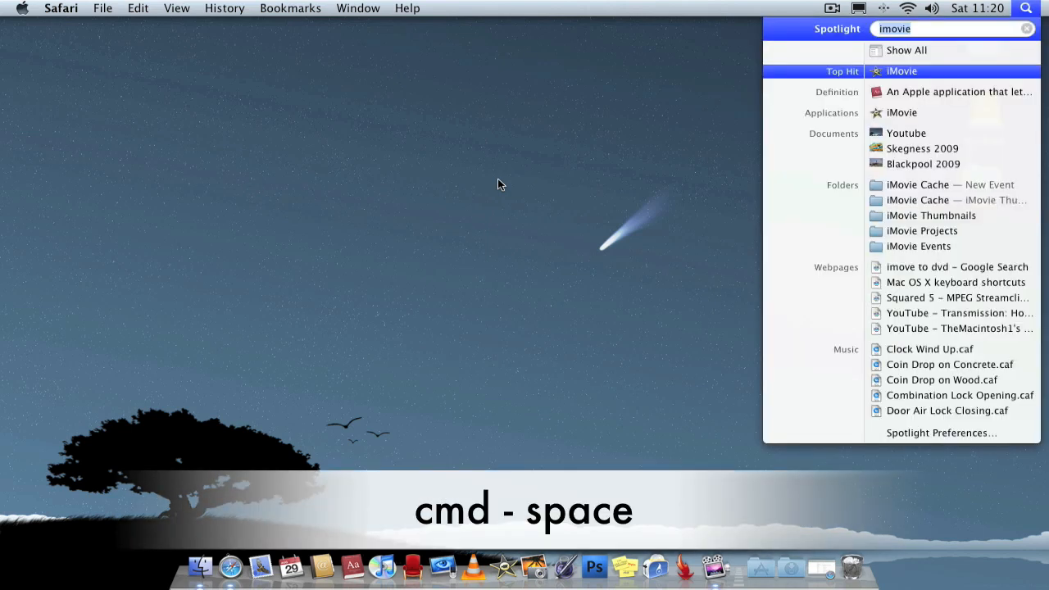
key(Escape)
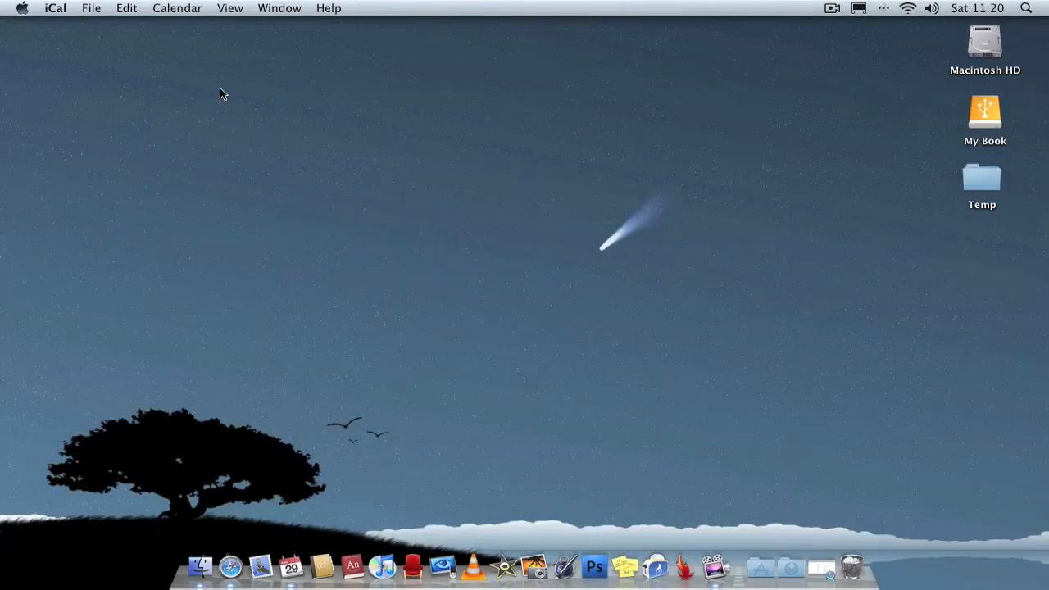
click(1026, 8)
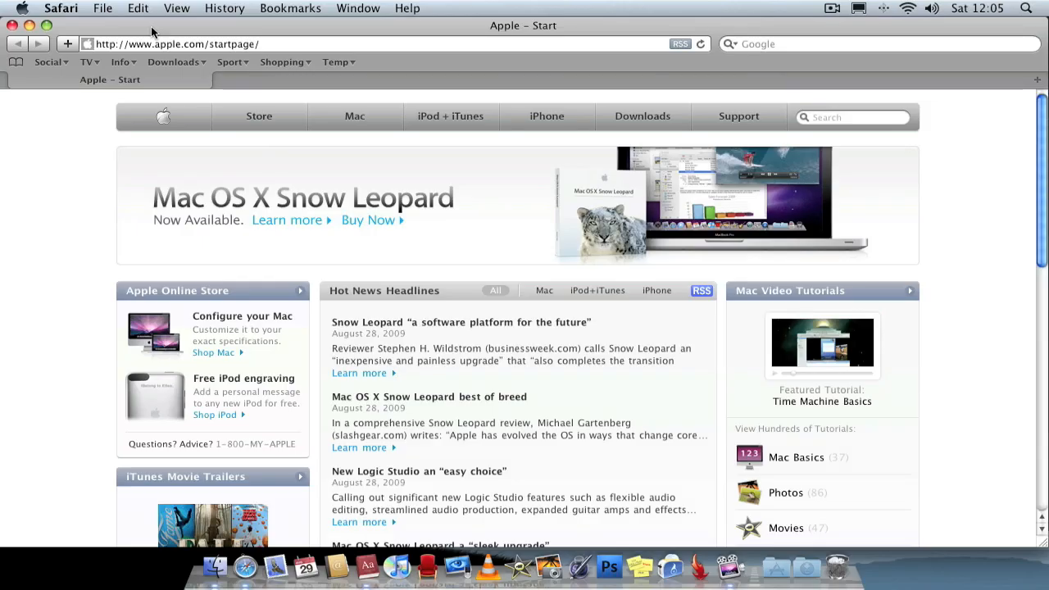
Quit Safari with Cmd-Q, pressed twice
key(cmd+q)
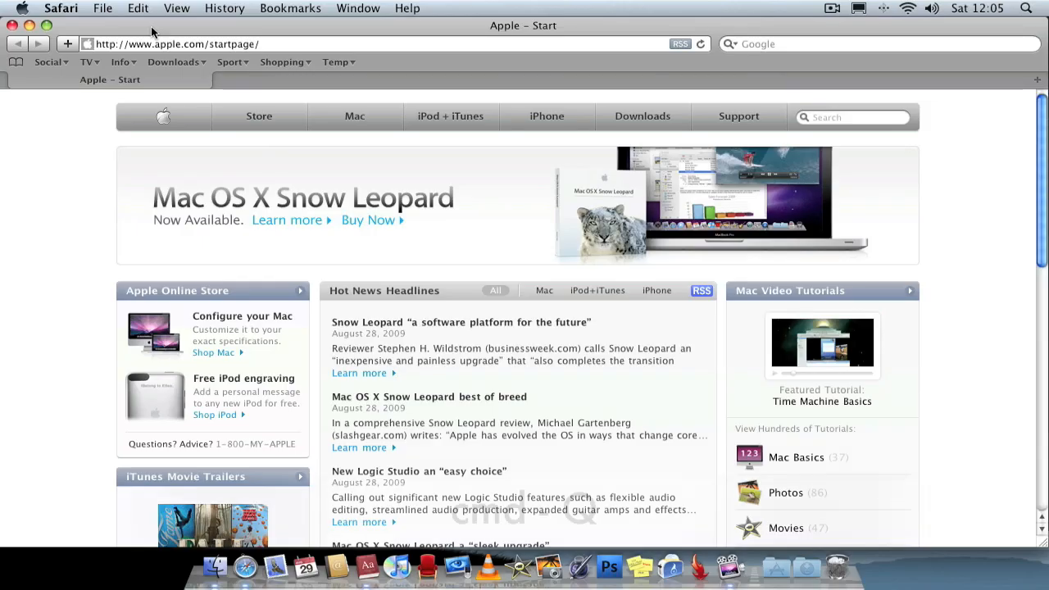
key(cmd+q)
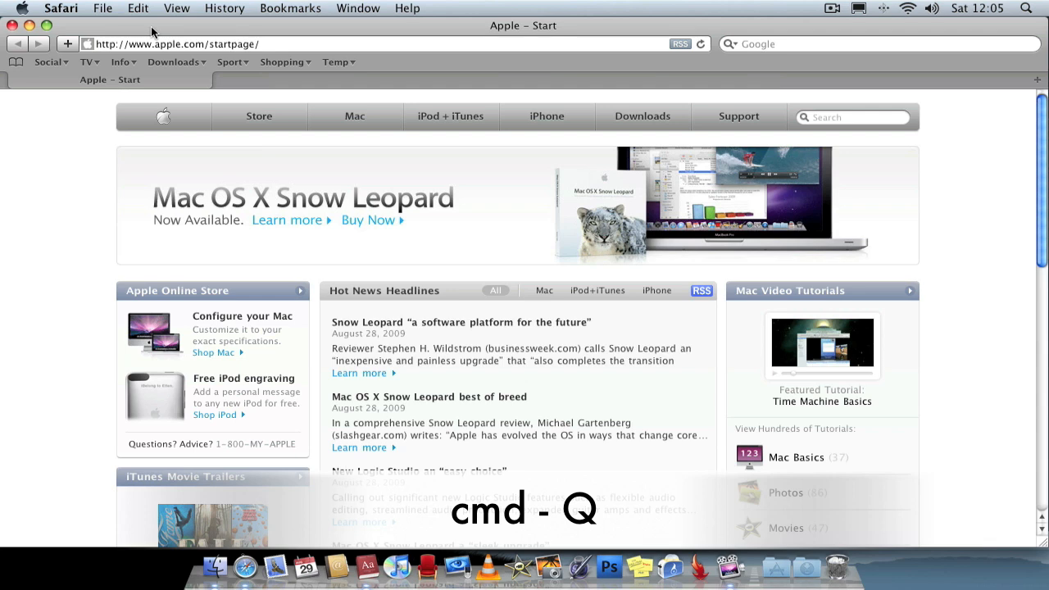
mouse_move(87, 155)
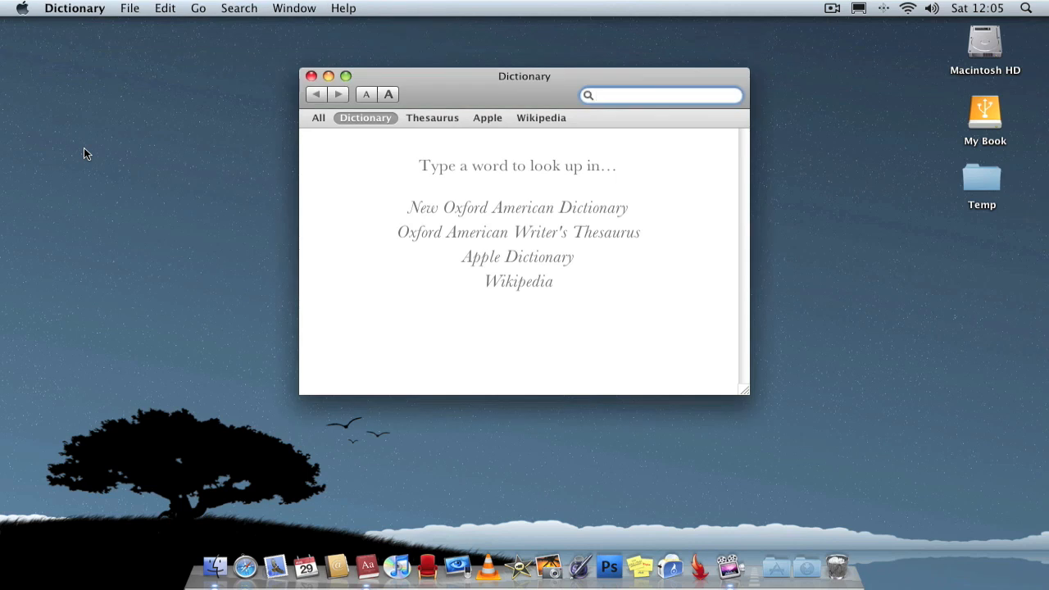
Nudge the Dictionary window left and down, check the Dictionary menu, and refocus the window
drag(524, 75, 467, 103)
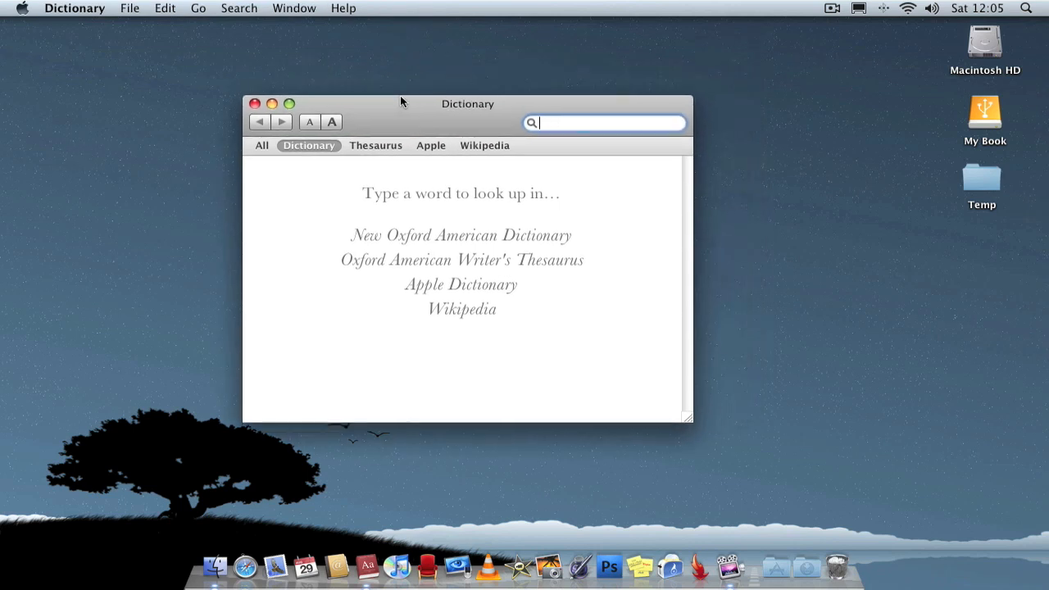
click(74, 9)
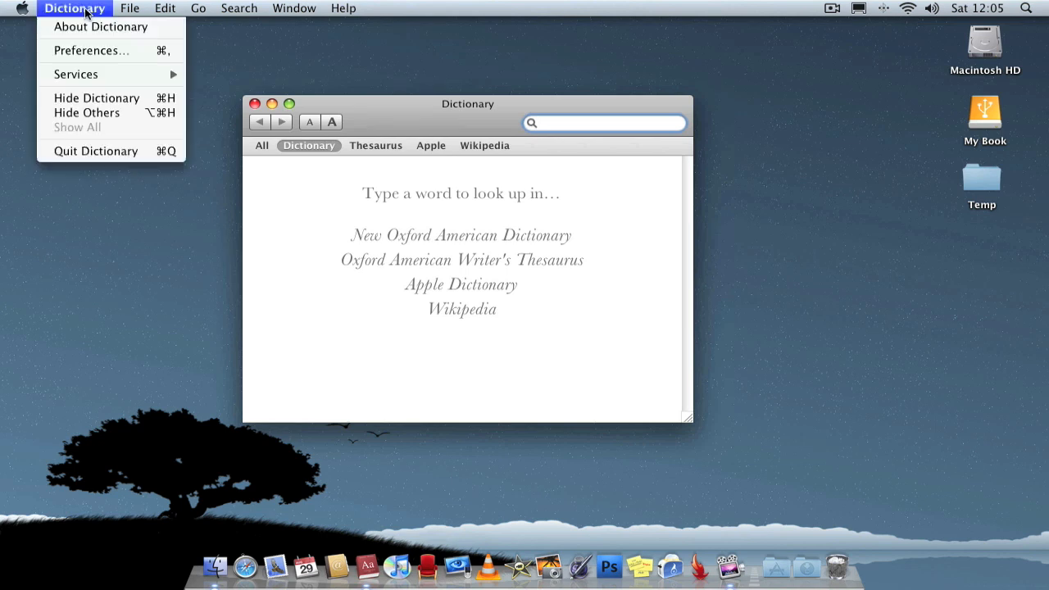
mouse_move(95, 151)
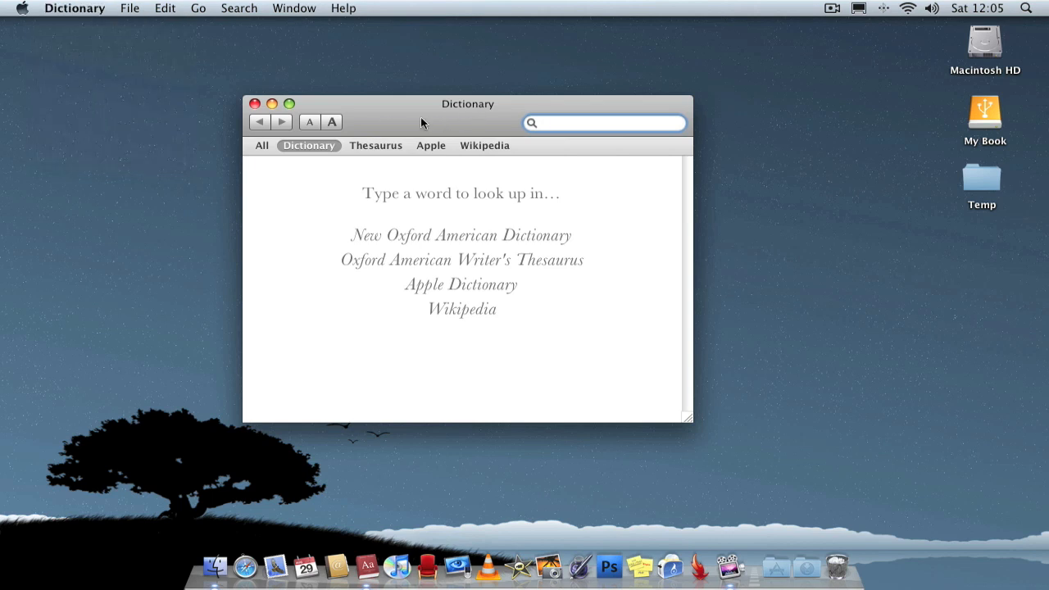
click(255, 104)
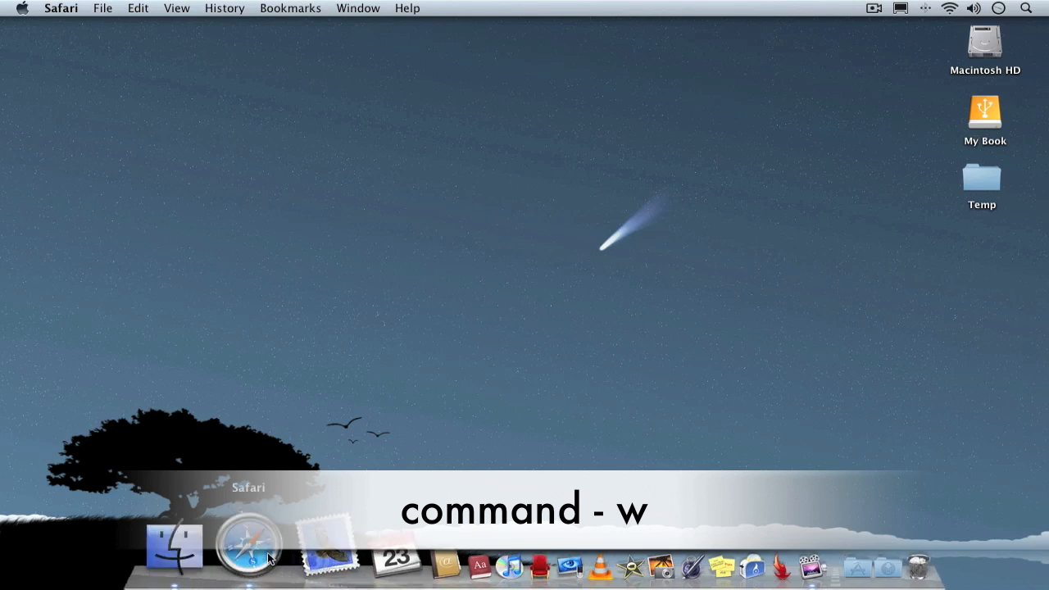
key(cmd+w)
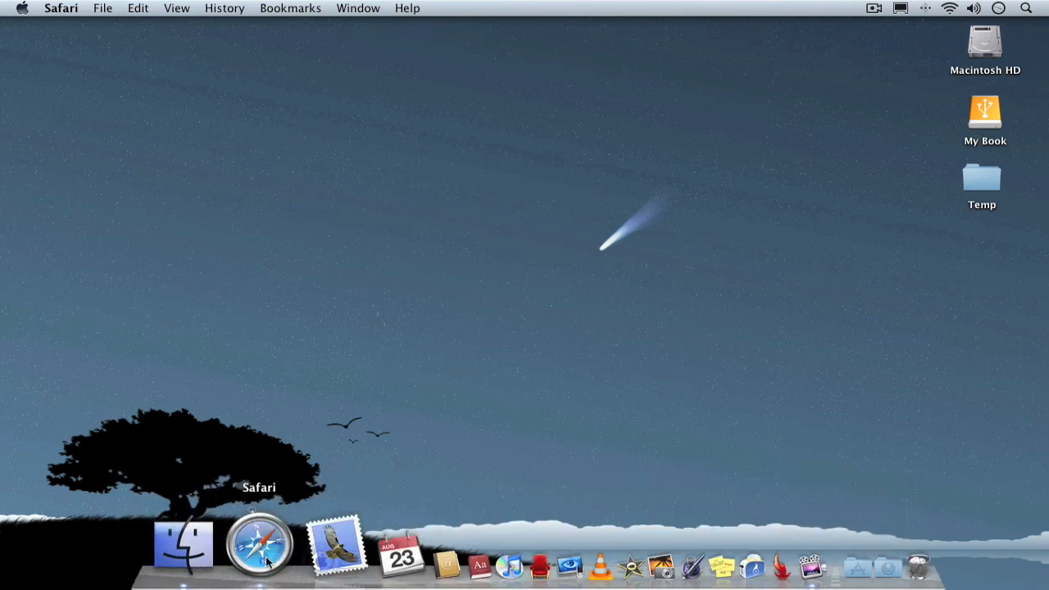
mouse_move(500, 191)
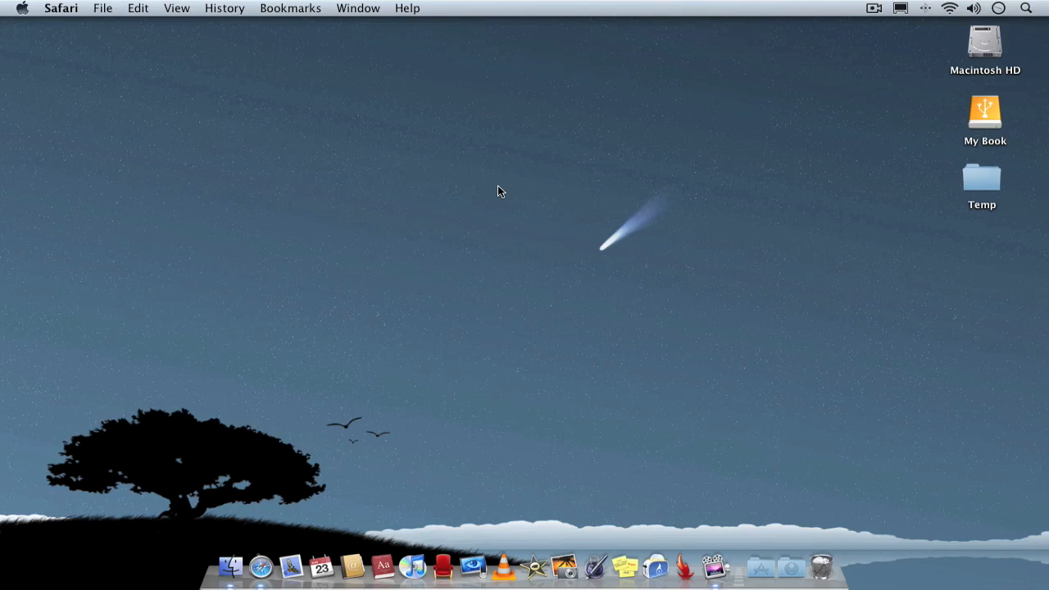
mouse_move(232, 541)
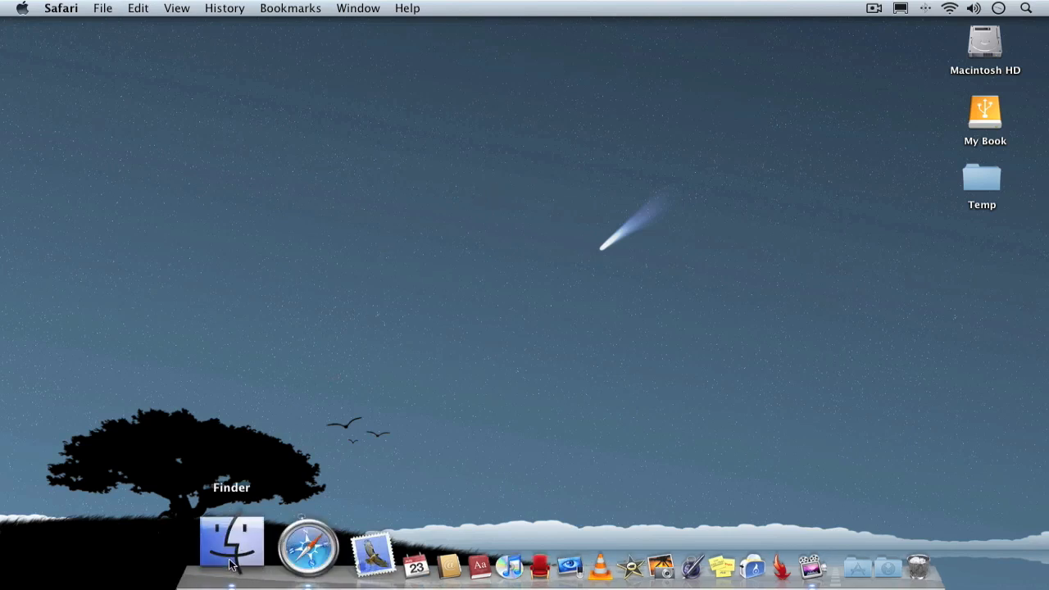
click(232, 541)
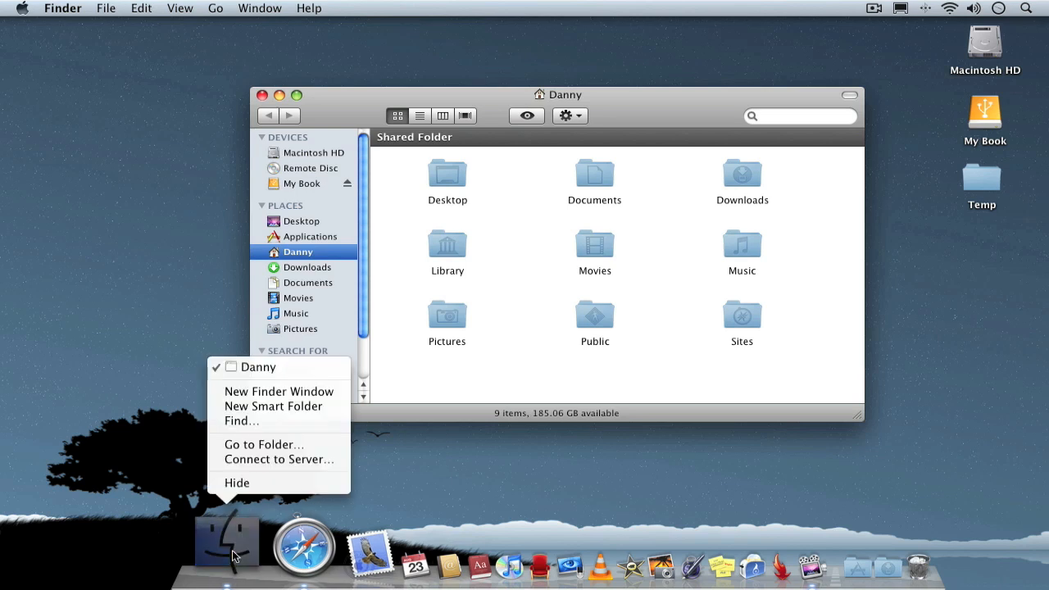
click(463, 400)
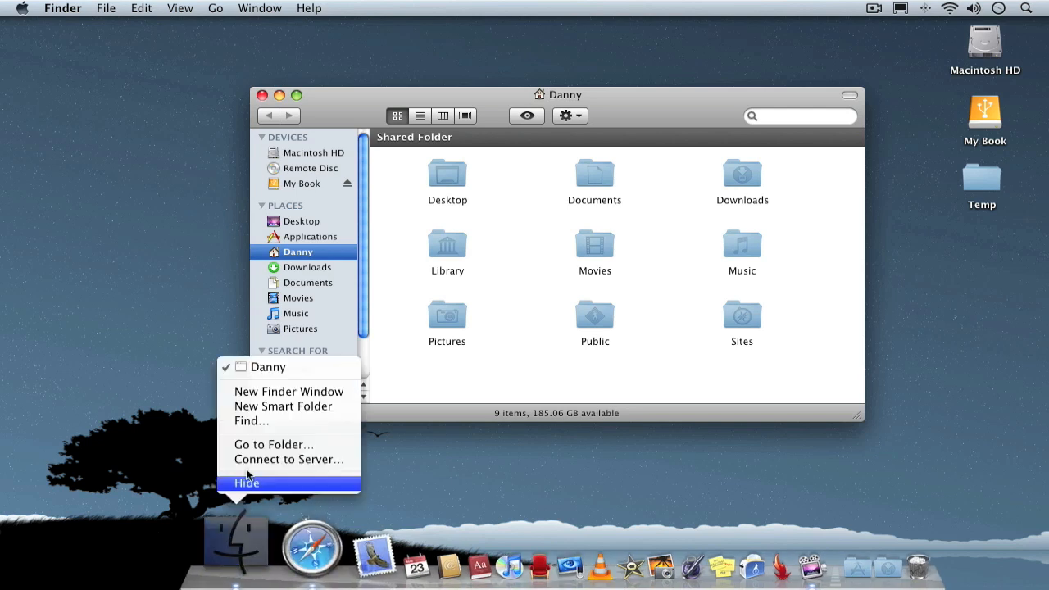
click(246, 482)
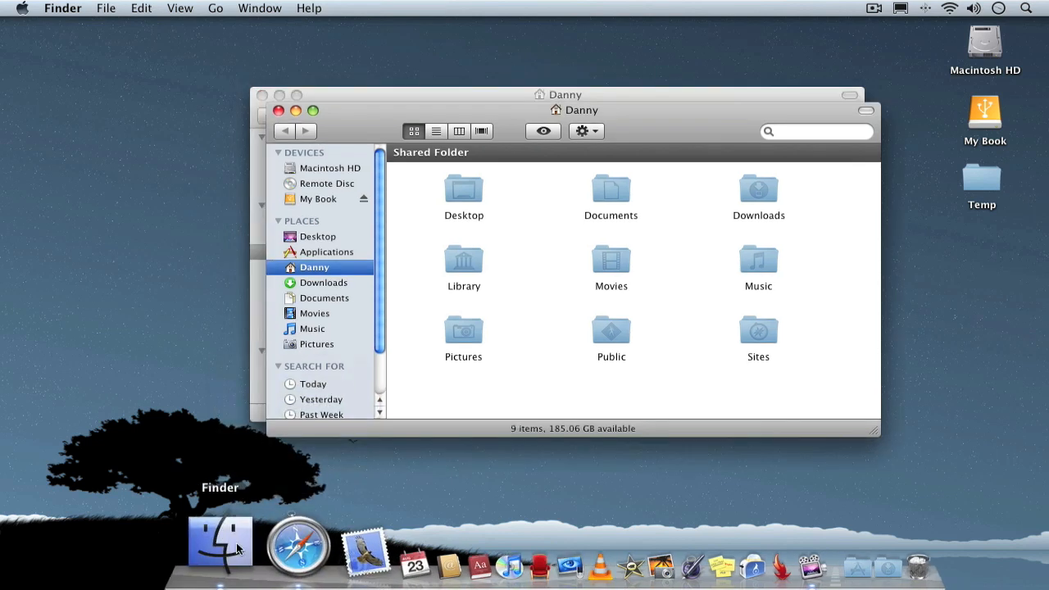
right_click(221, 541)
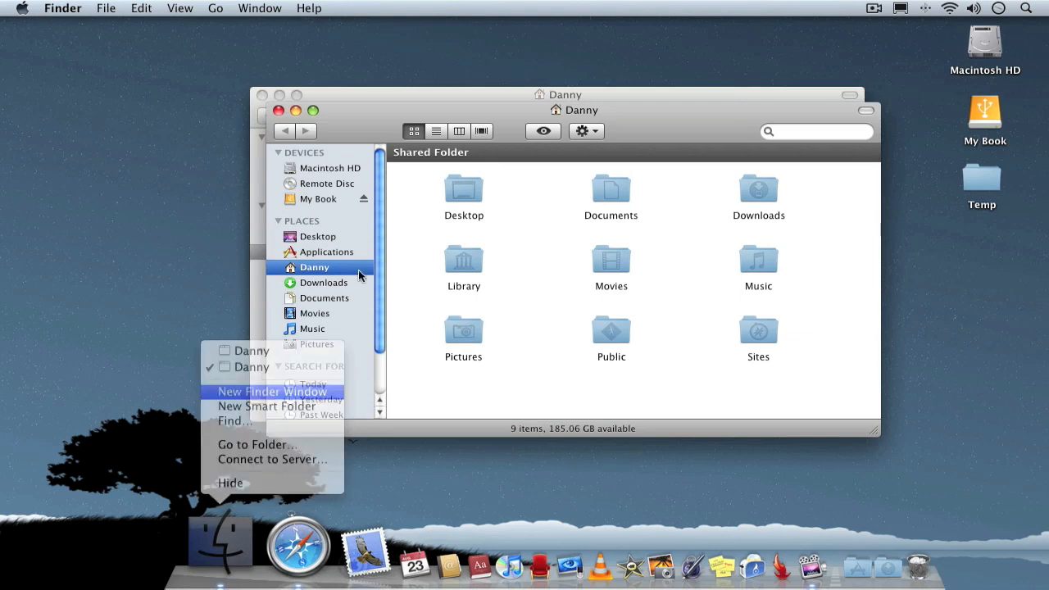
click(272, 392)
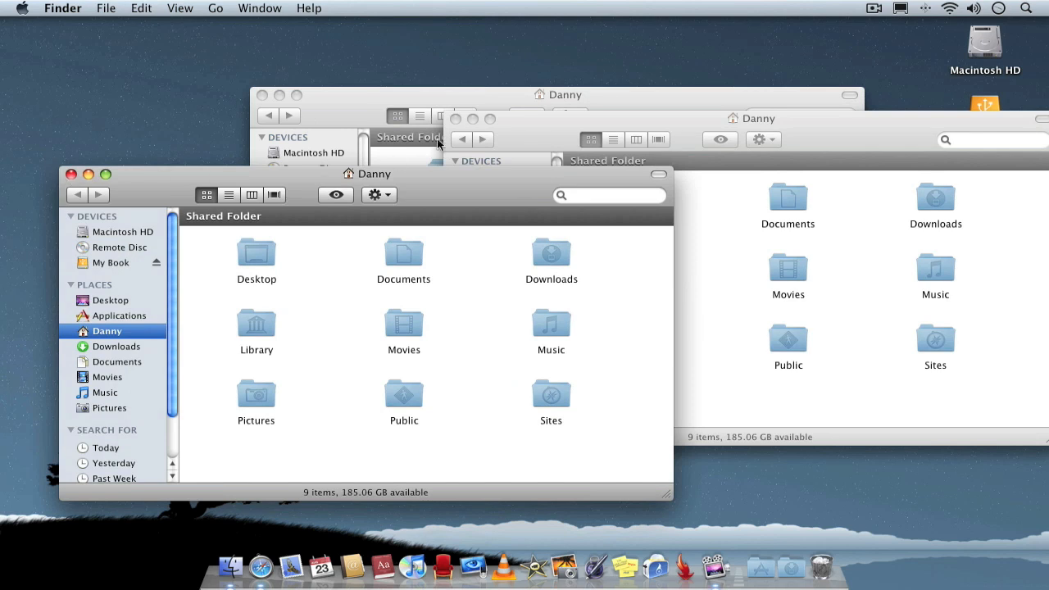
mouse_move(332, 112)
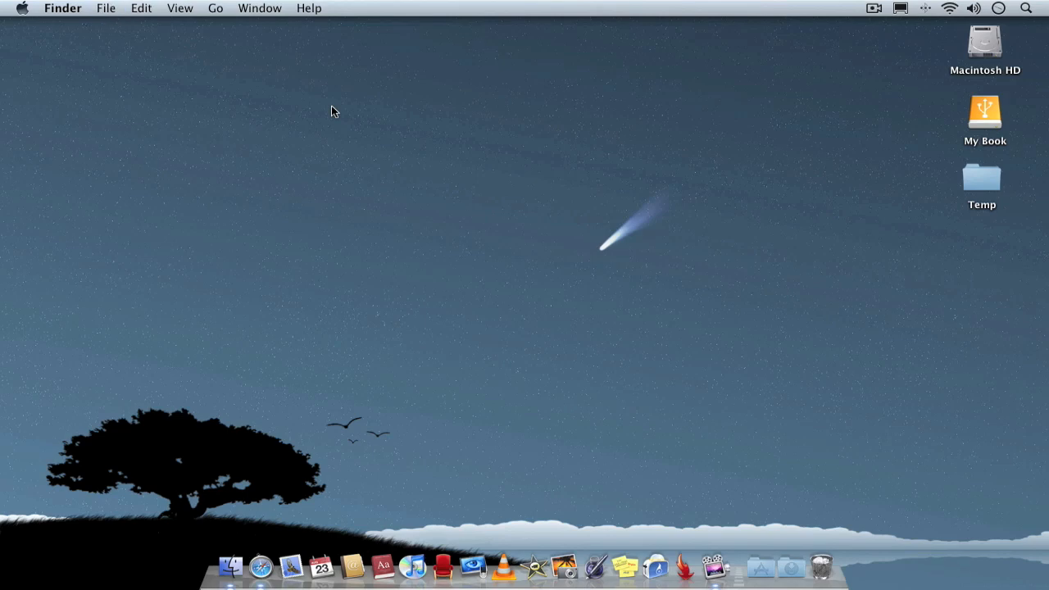
mouse_move(779, 151)
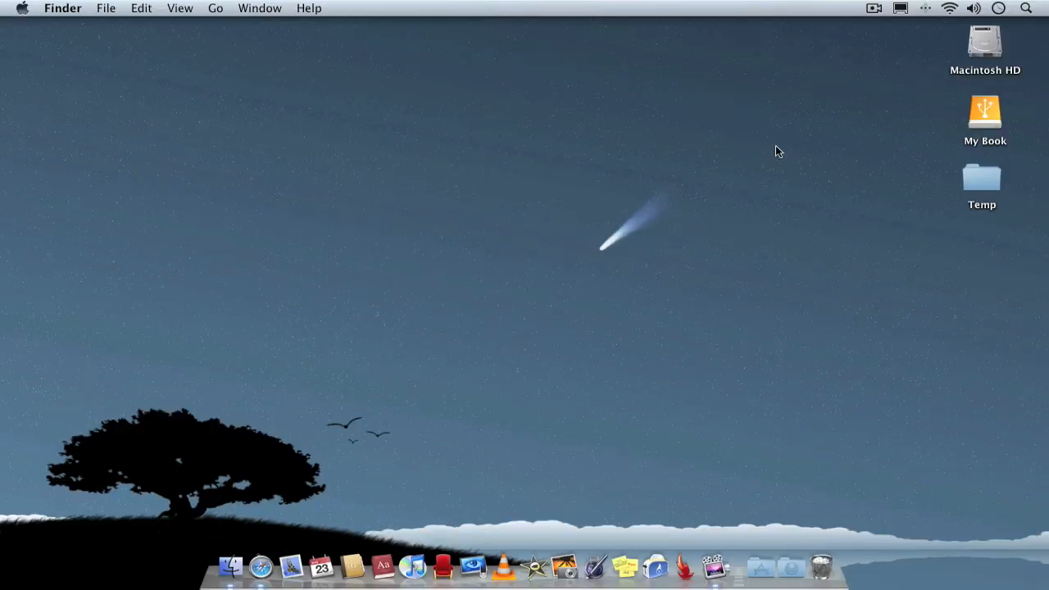
Open a new Finder window on the home folder, then open Finder Preferences
key(cmd+f)
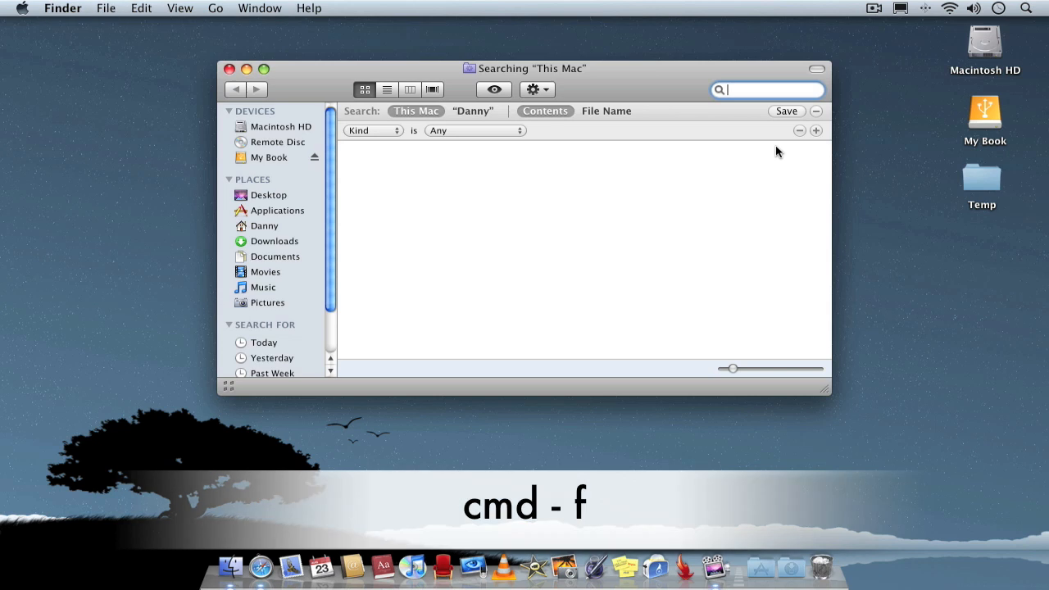
mouse_move(369, 46)
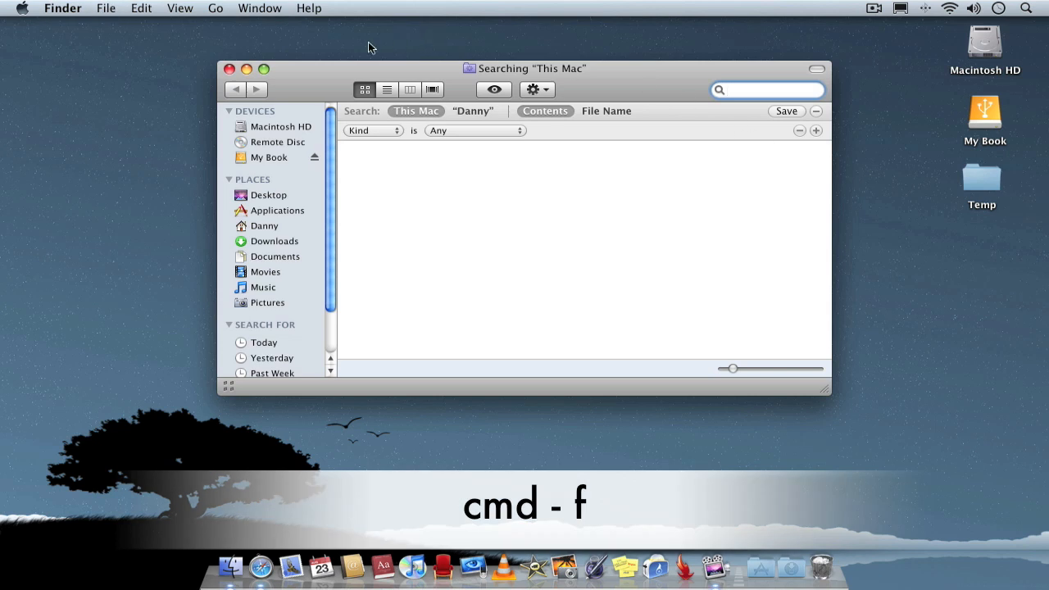
click(229, 69)
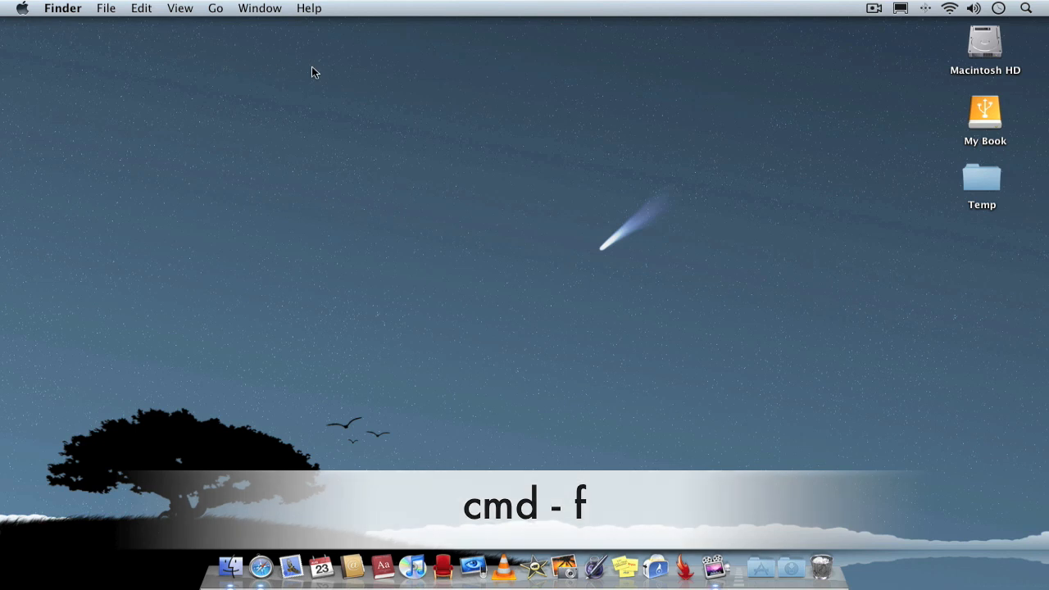
key(cmd+n)
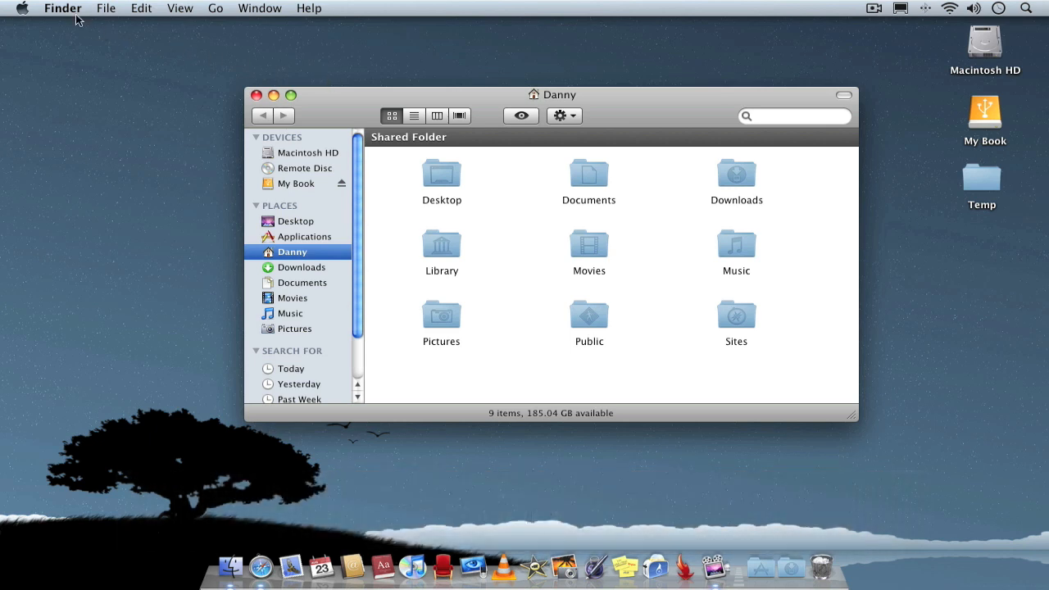
click(62, 8)
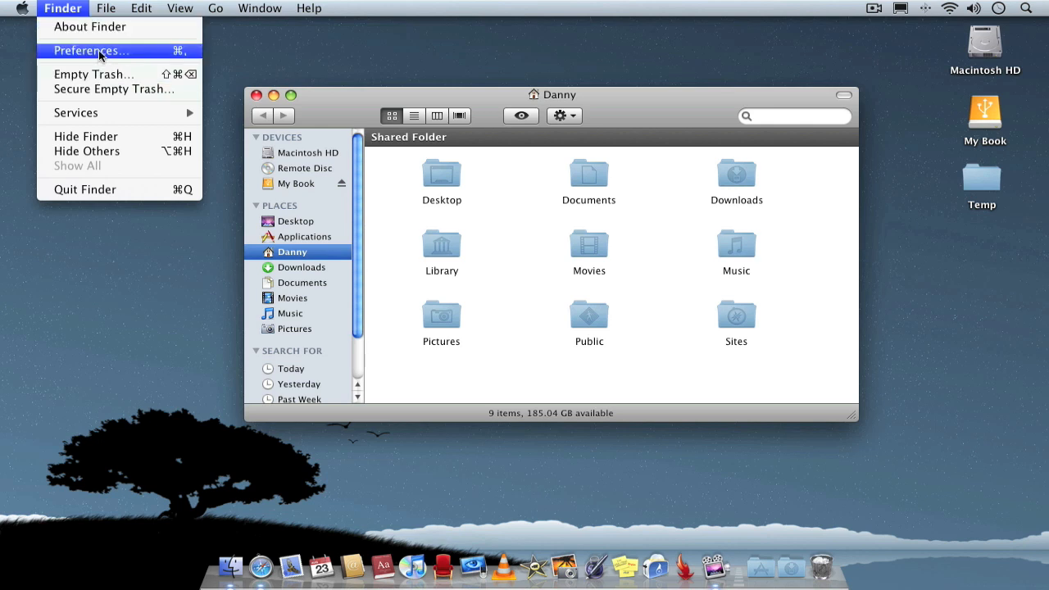
click(90, 50)
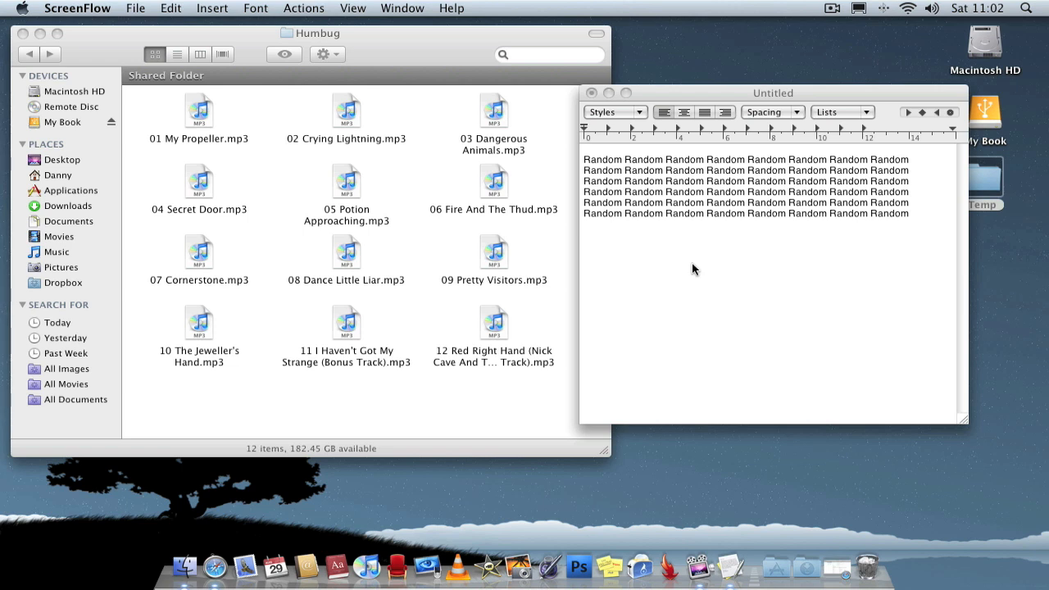
Select all twelve music files in the Humbug folder window
click(736, 286)
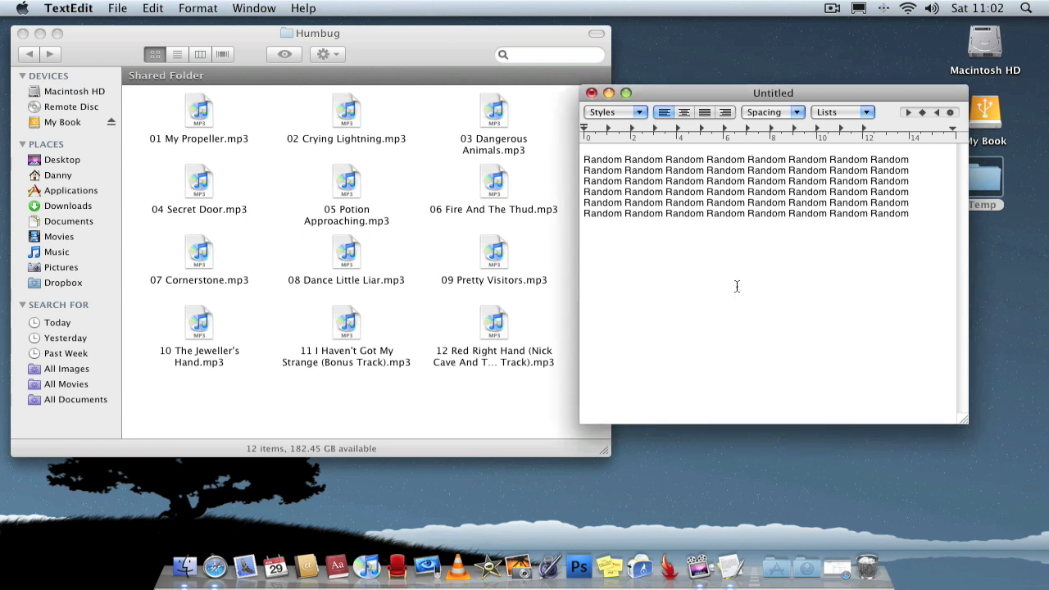
key(Return)
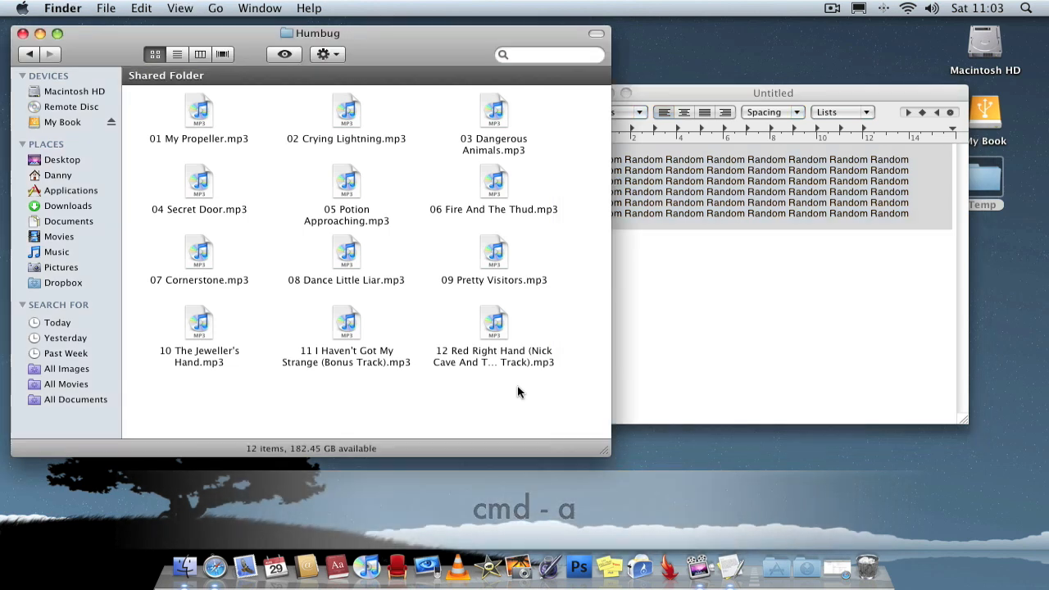
key(cmd+a)
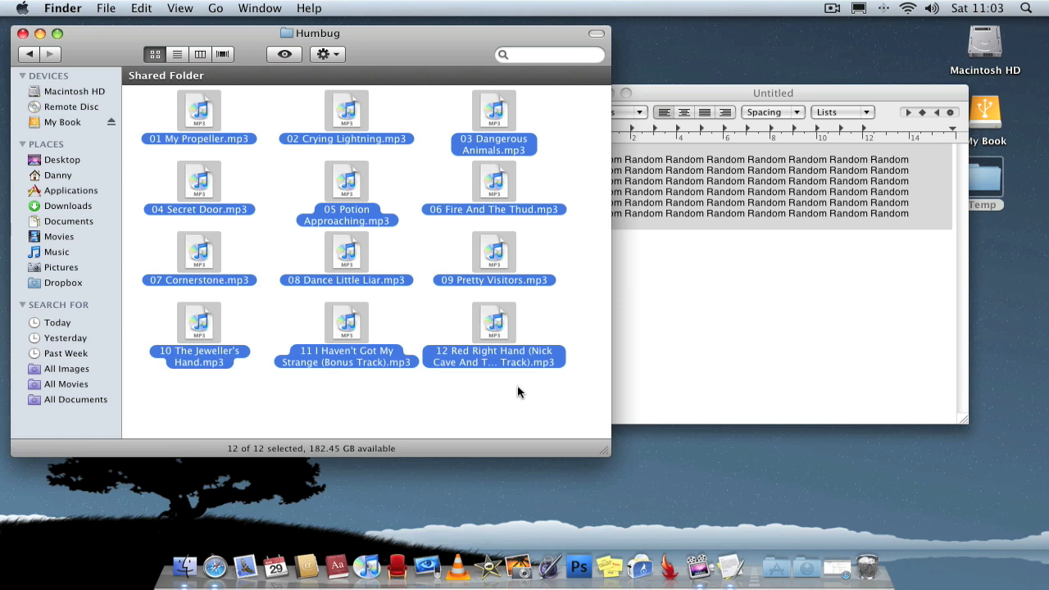
mouse_move(779, 348)
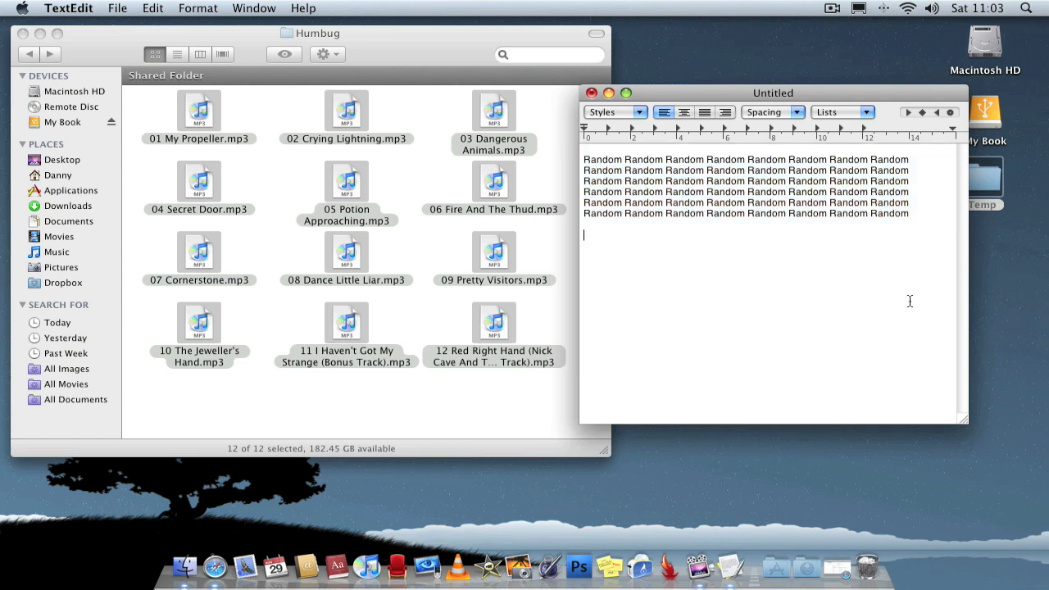
Copy all the Random text in TextEdit and paste it in twice more
key(cmd+a)
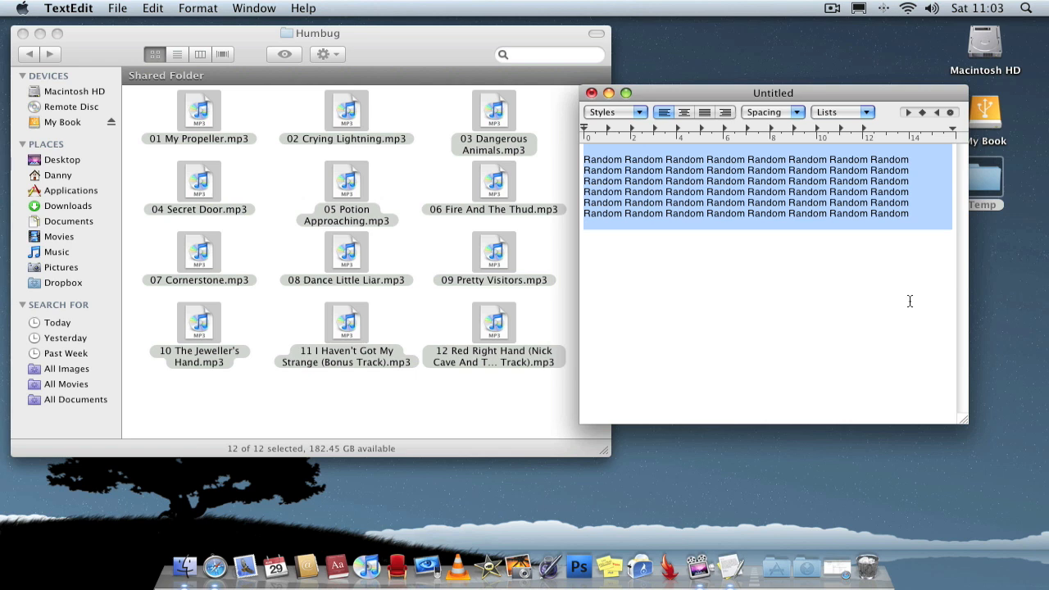
key(cmd+c)
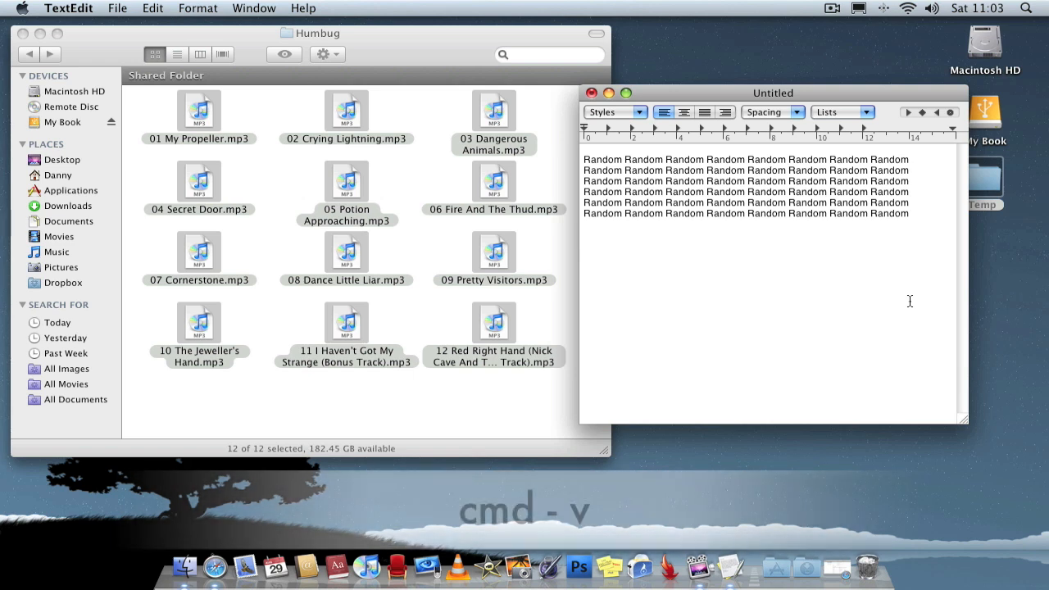
key(cmd+v)
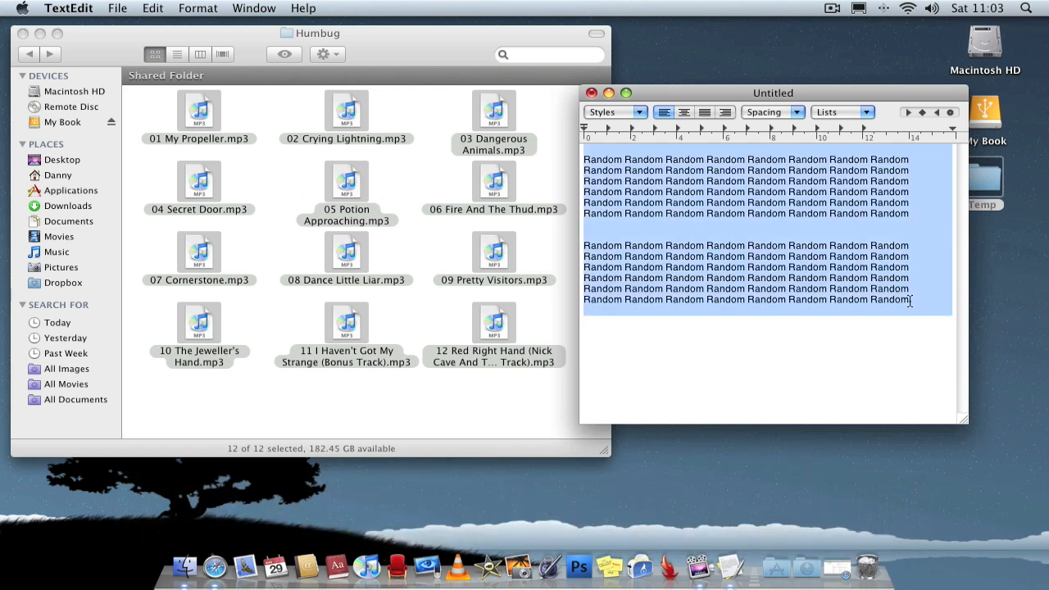
click(153, 7)
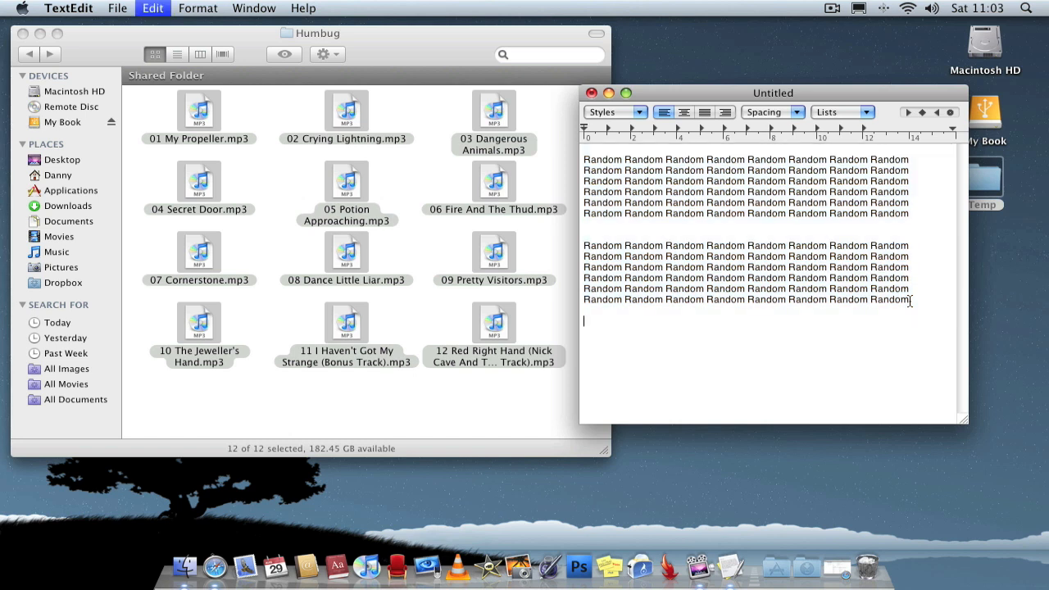
scroll(down, 3)
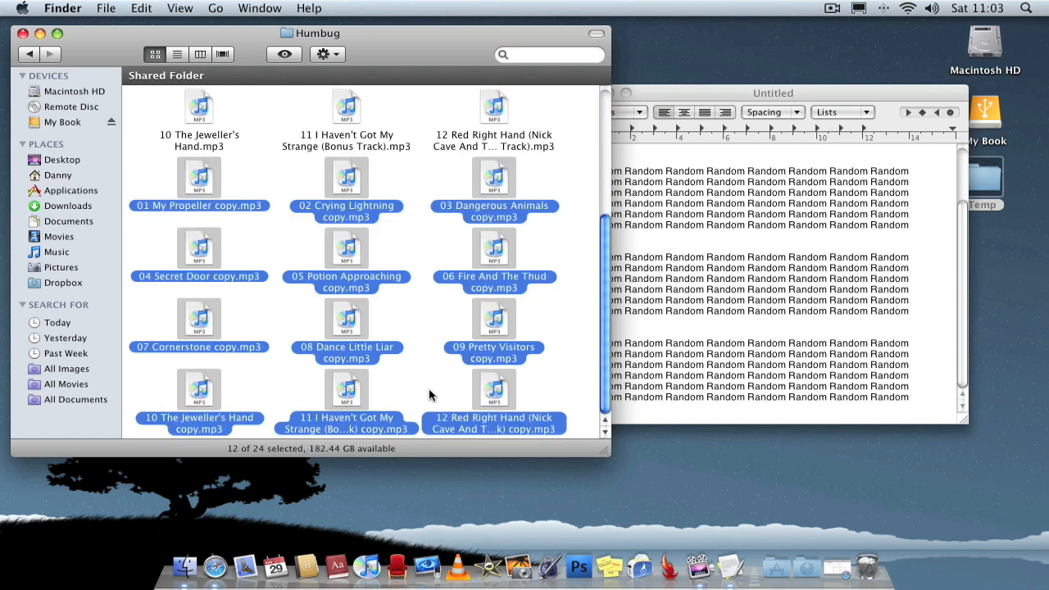
Move the selected copy MP3 files to the Trash, then select all remaining files
key(cmd+delete)
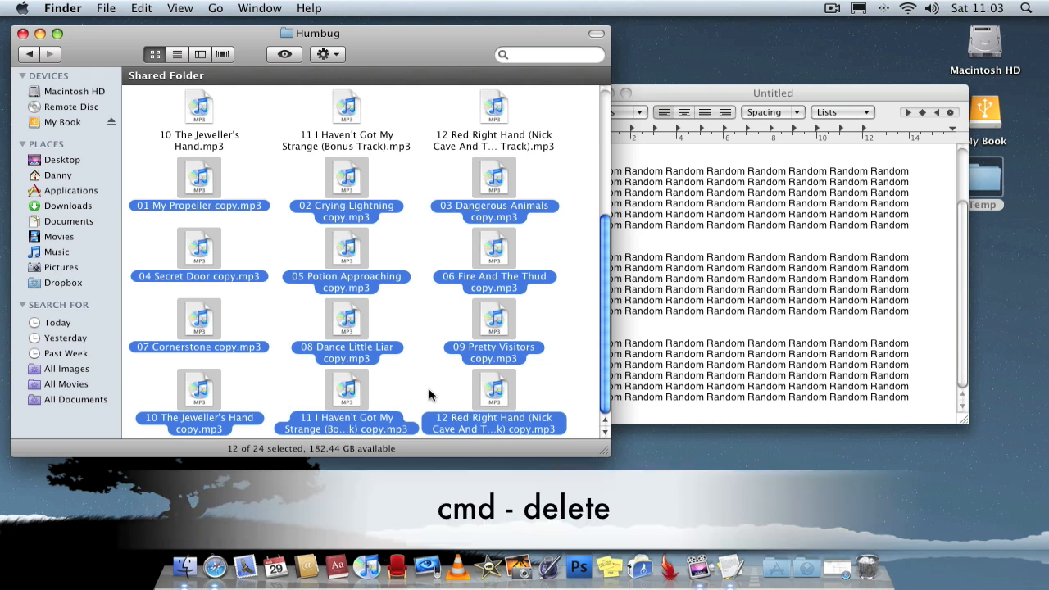
key(cmd+delete)
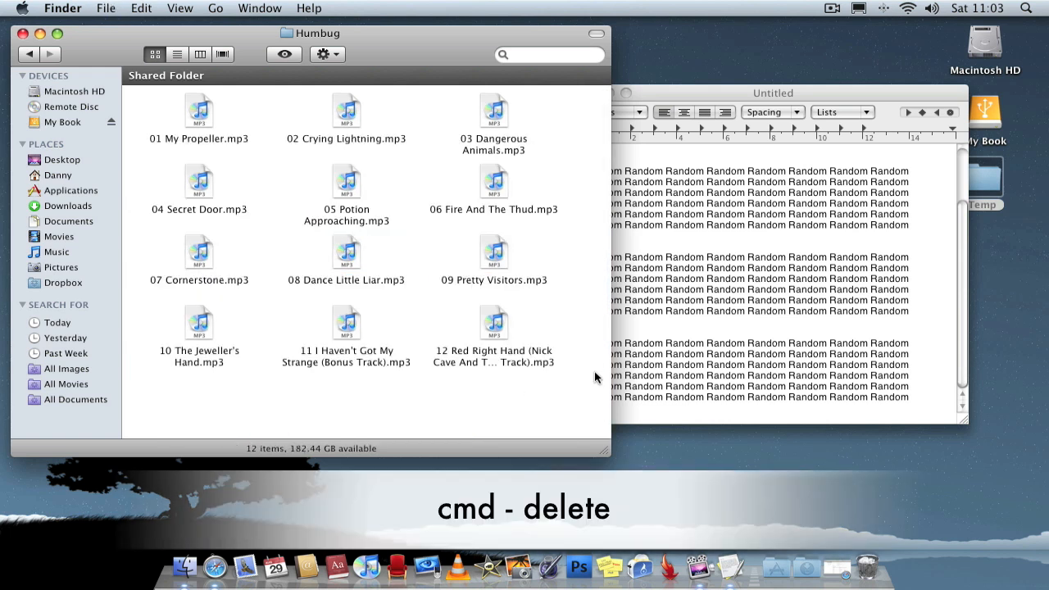
key(cmd+a)
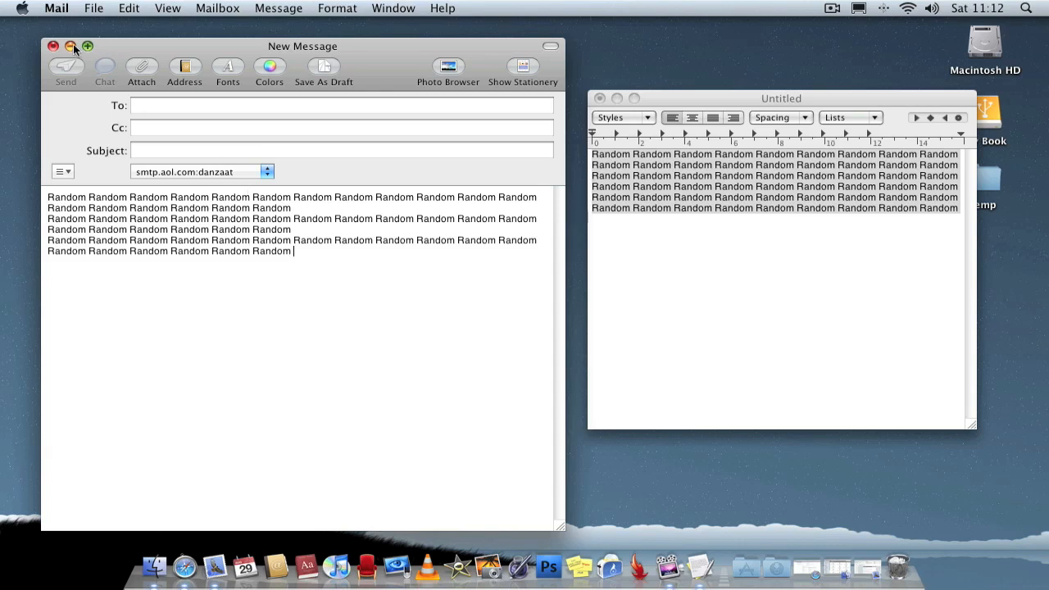
Minimise the new Mail message window
click(70, 46)
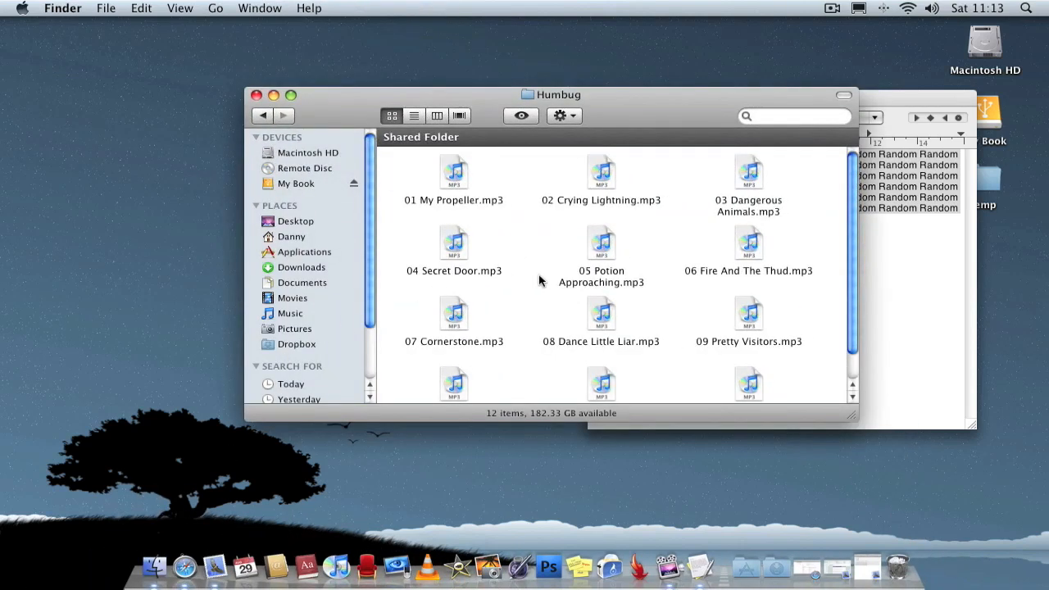
Select all Humbug music files and minimise the folder window
key(cmd+a)
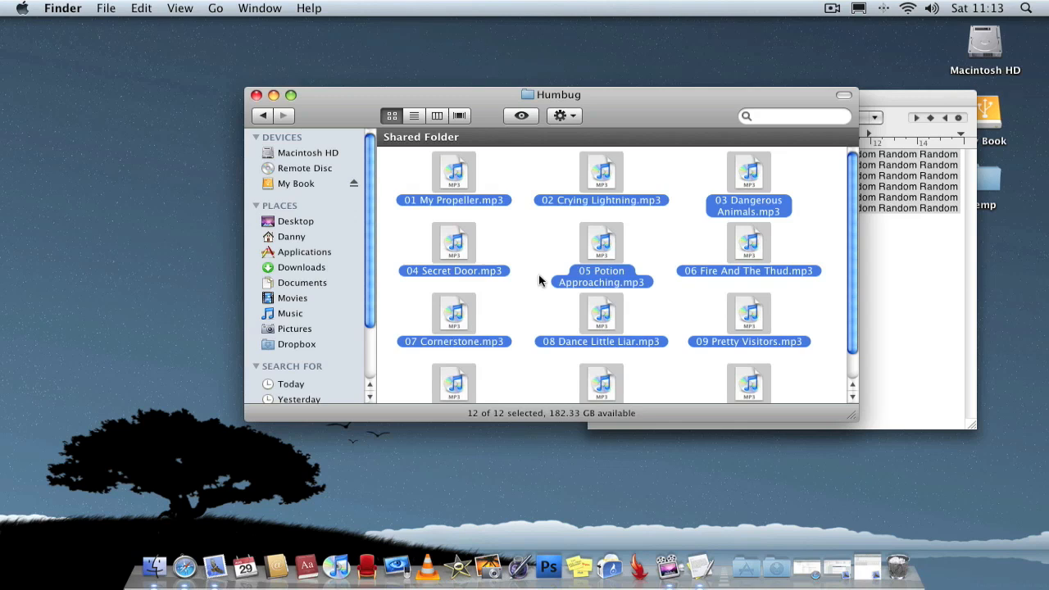
mouse_move(275, 101)
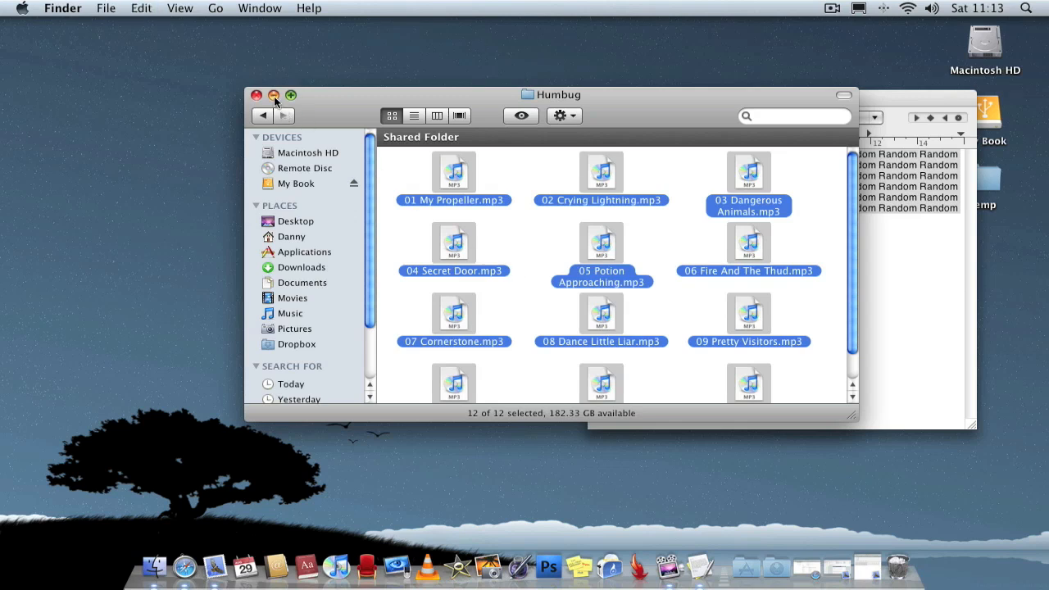
click(257, 95)
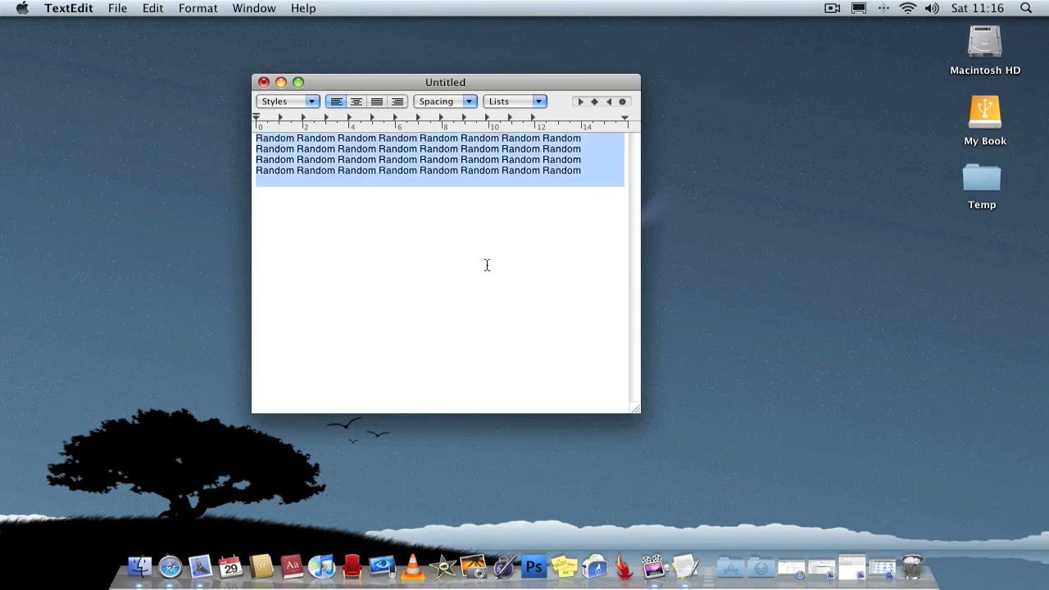
Switch from TextEdit to Safari's Snow Leopard refinements page
key(cmd+x)
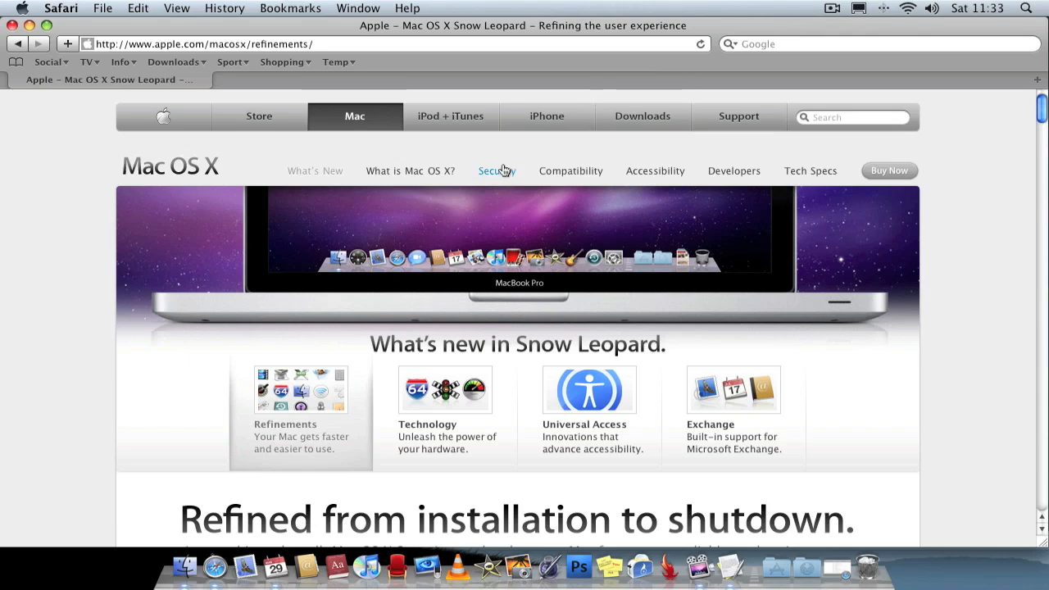
Scroll down and select the 'Refined, not reinvented' paragraph on the Snow Leopard page
scroll(down, 3)
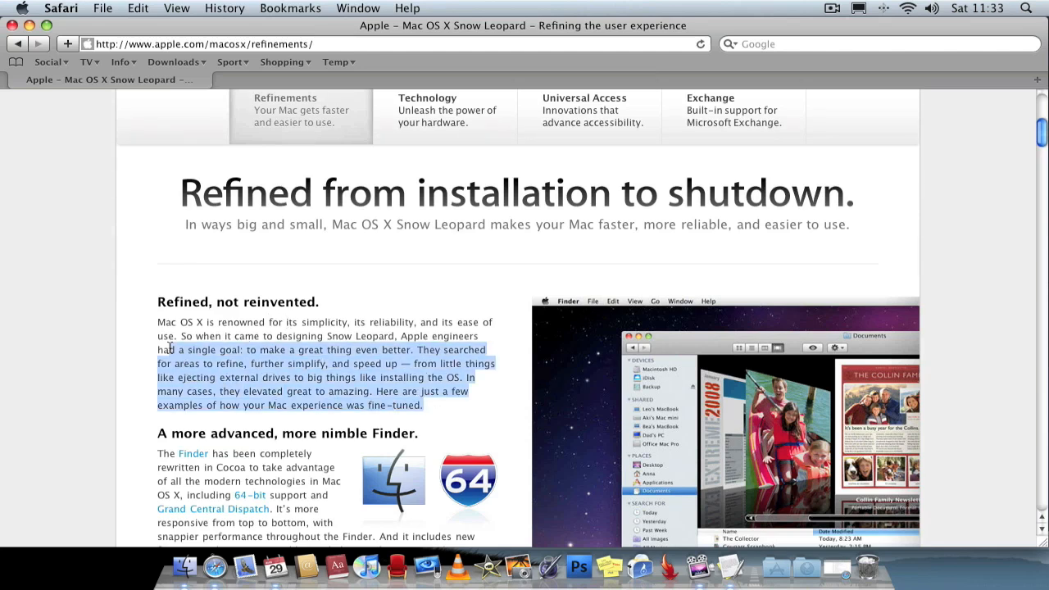
drag(168, 350, 158, 302)
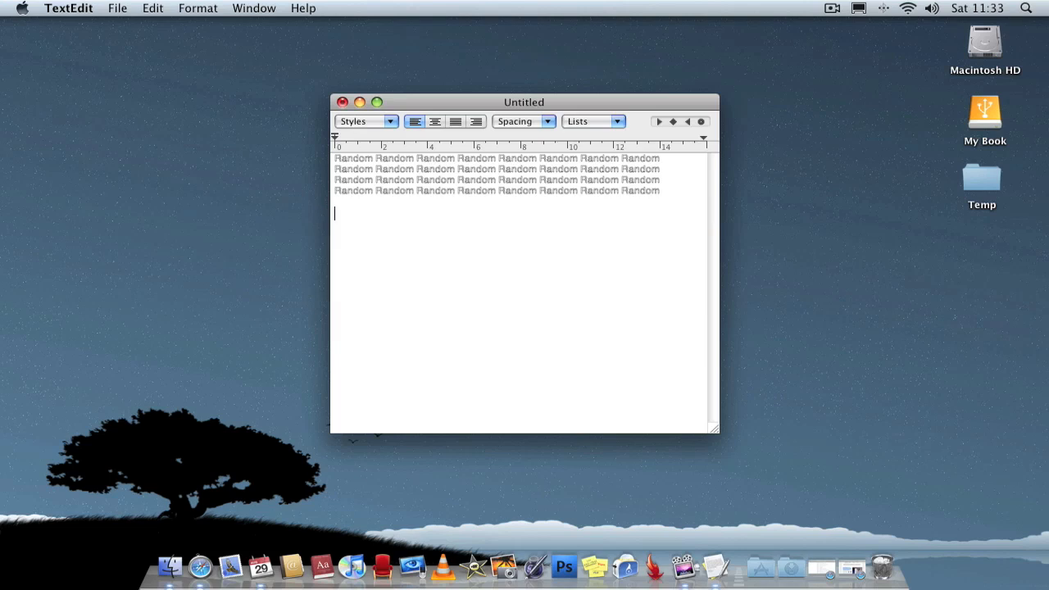
Paste the 'Refined, not reinvented' heading and paragraph below the Random lines, then view Edit menu paste options
key(cmd+alt+shift+v)
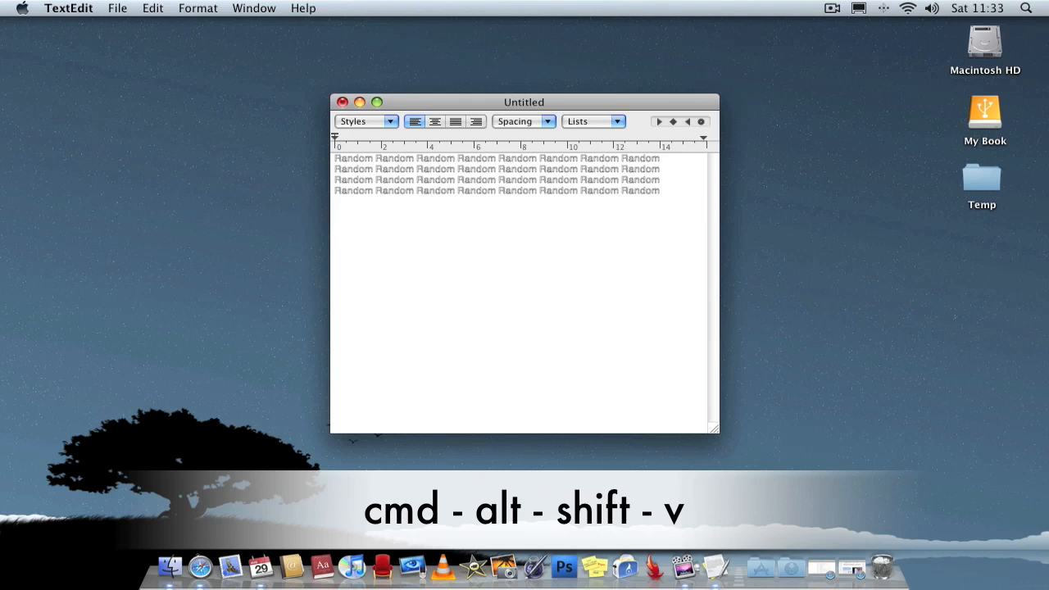
key(cmd+alt+shift+v)
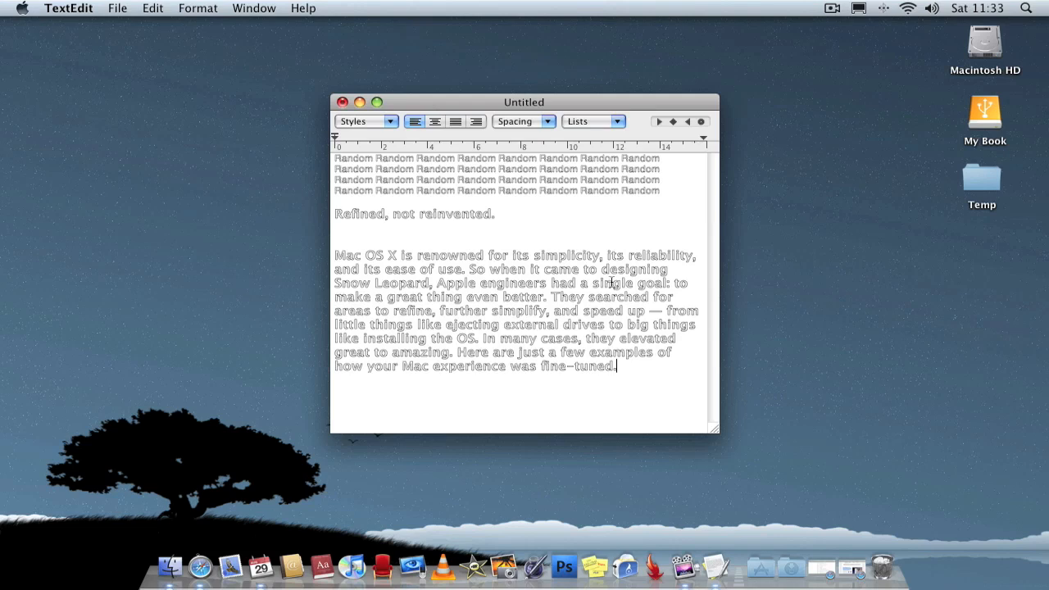
mouse_move(164, 31)
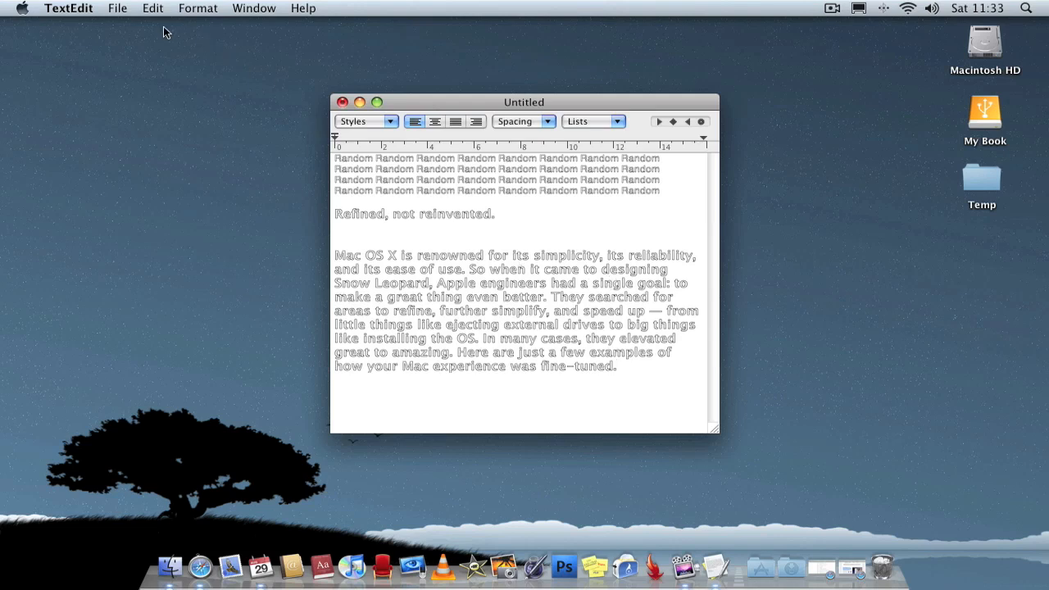
click(153, 7)
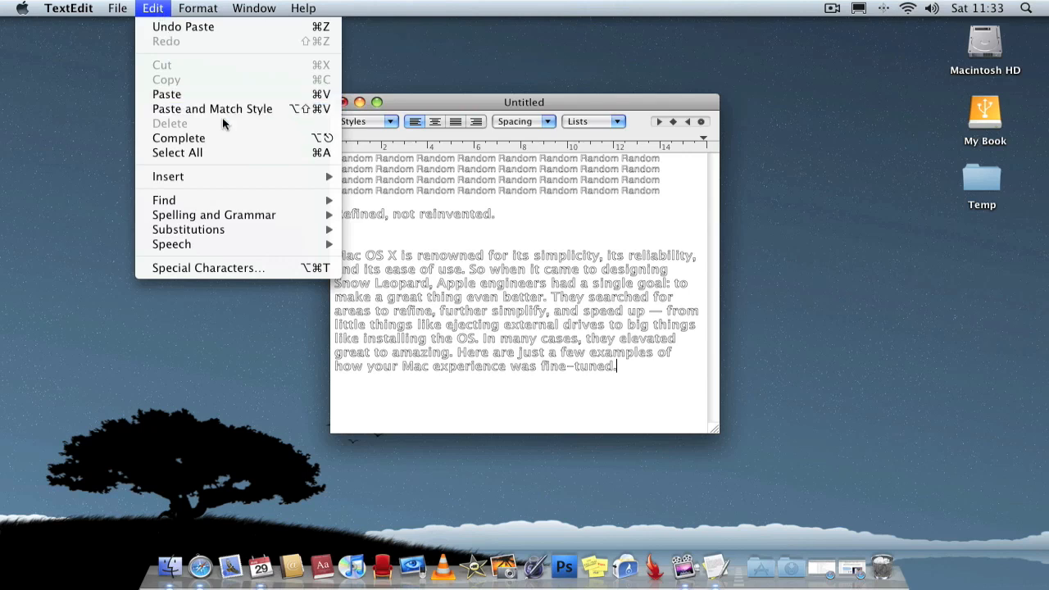
mouse_move(212, 109)
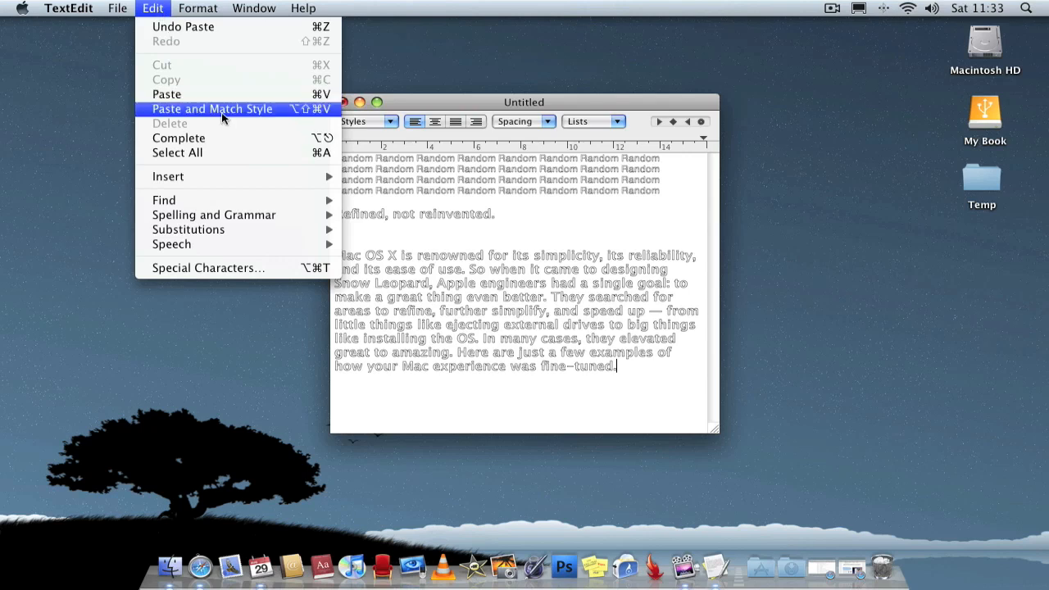
mouse_move(238, 120)
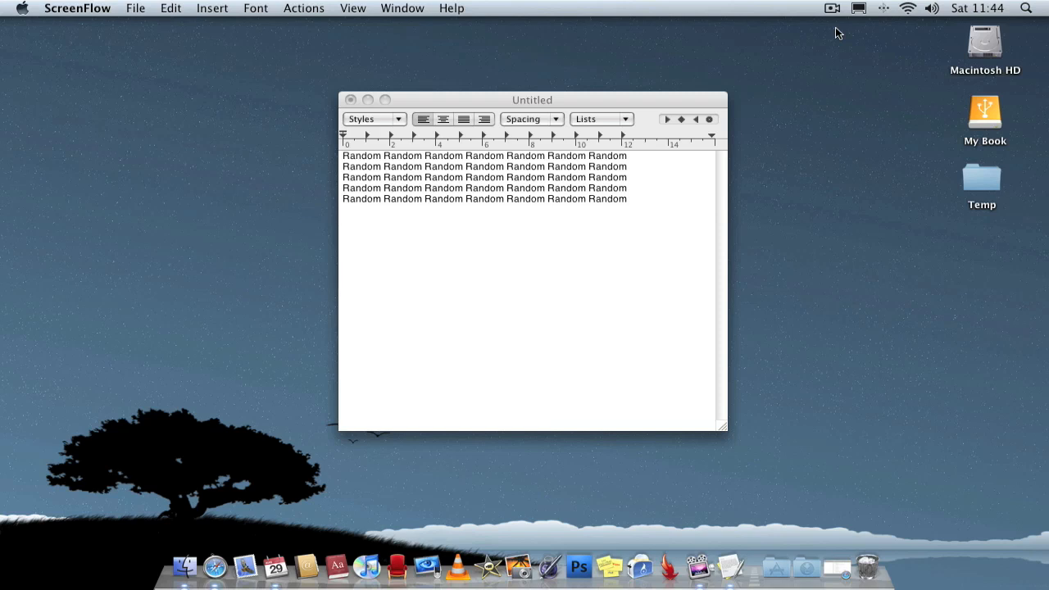
mouse_move(659, 210)
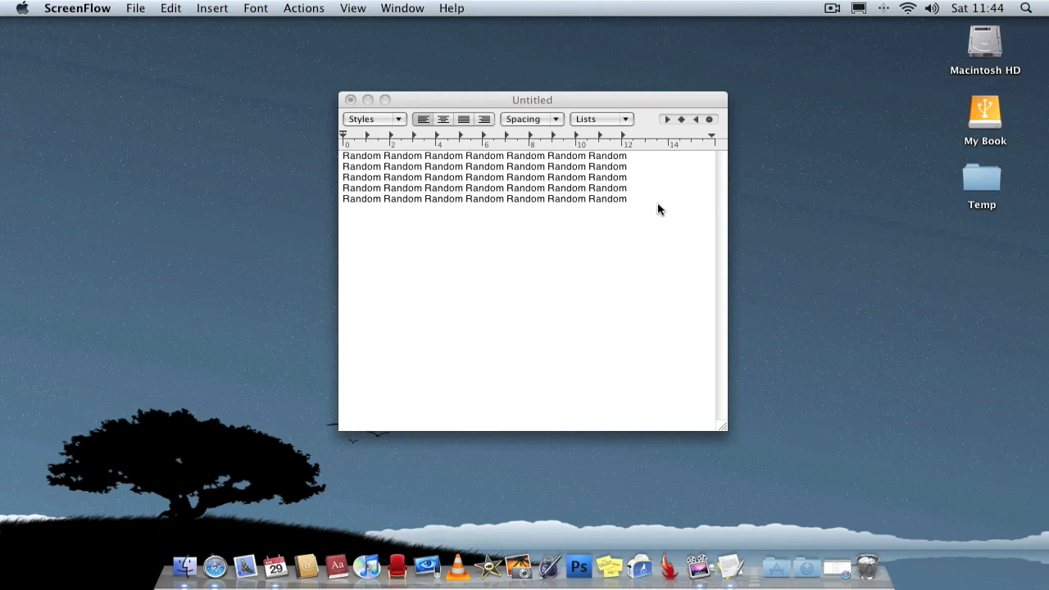
click(533, 287)
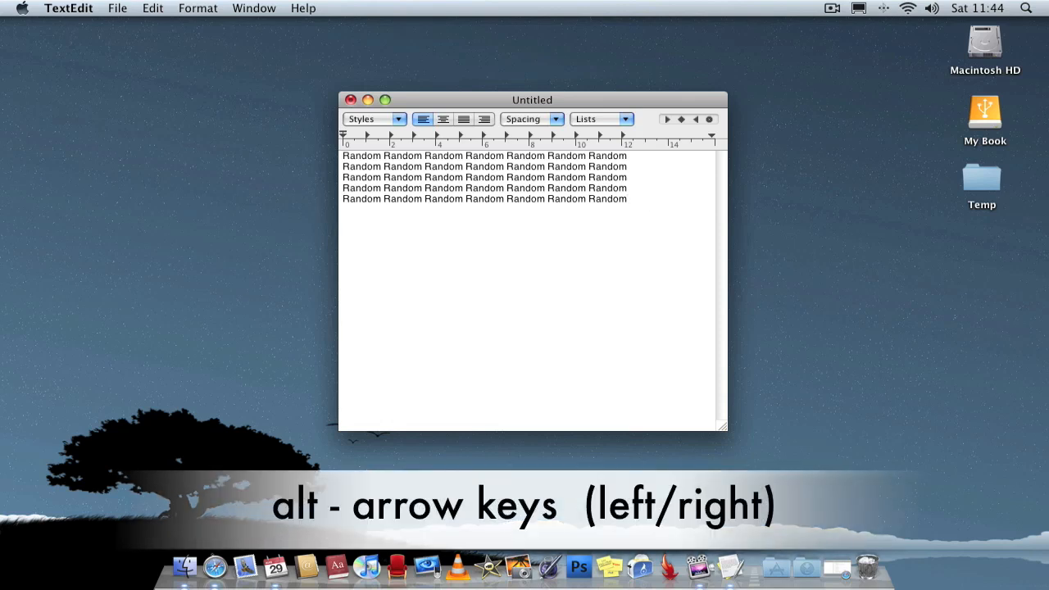
key(Alt+Right)
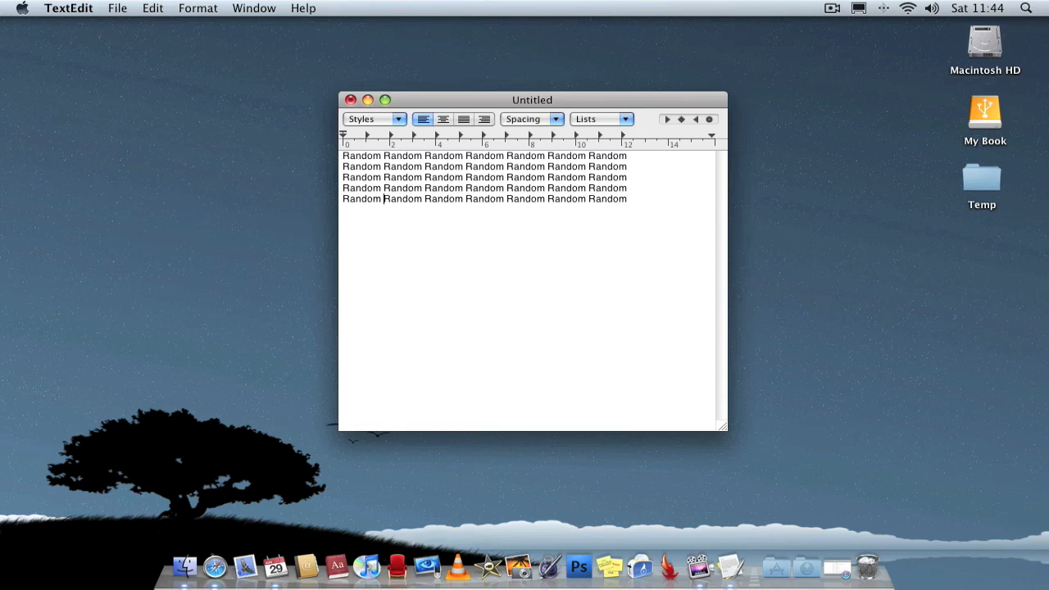
click(627, 199)
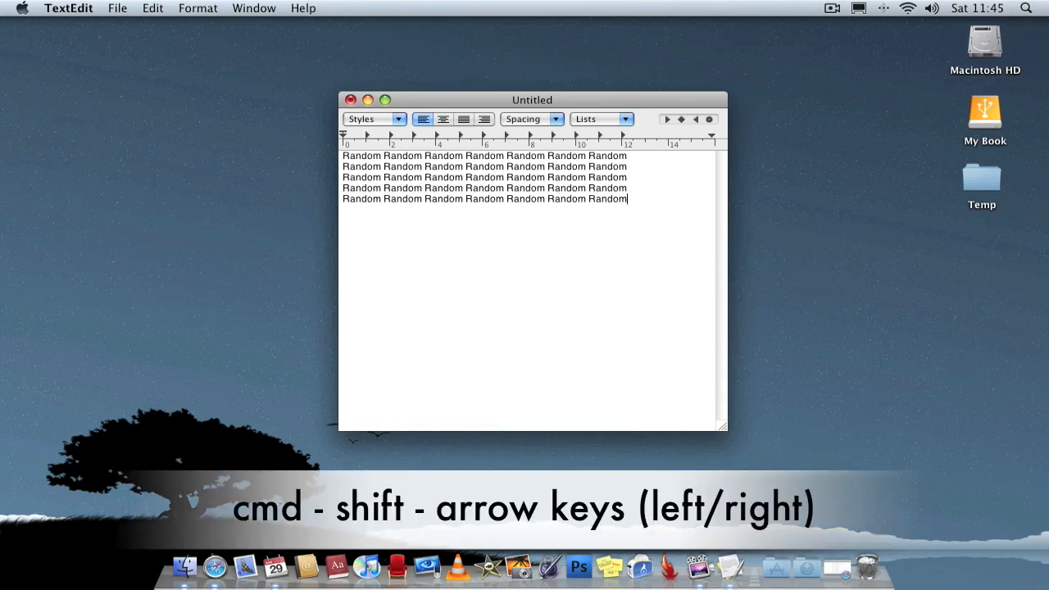
key(cmd+shift+left)
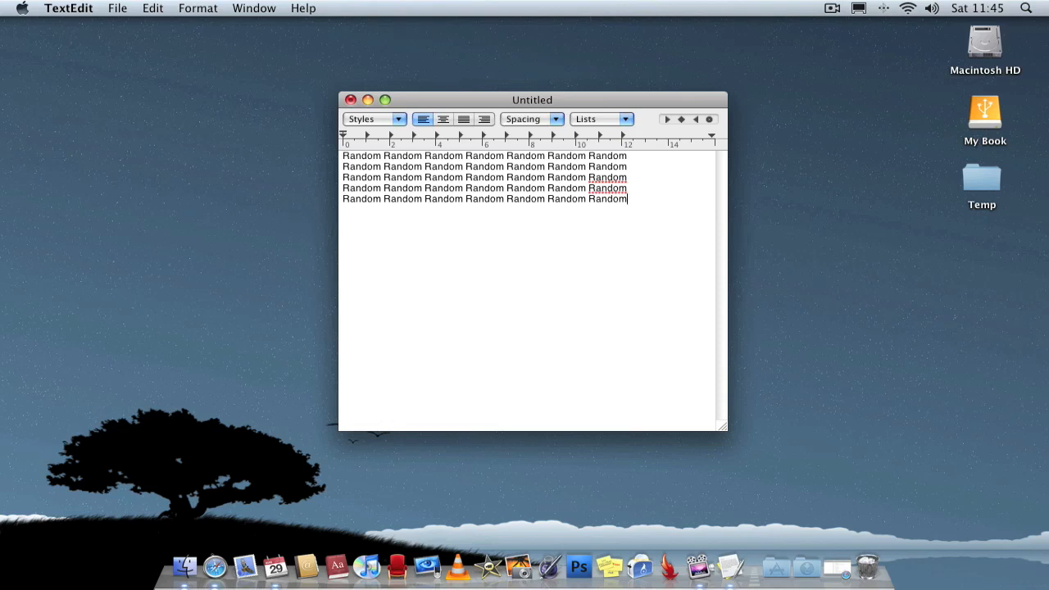
mouse_move(664, 206)
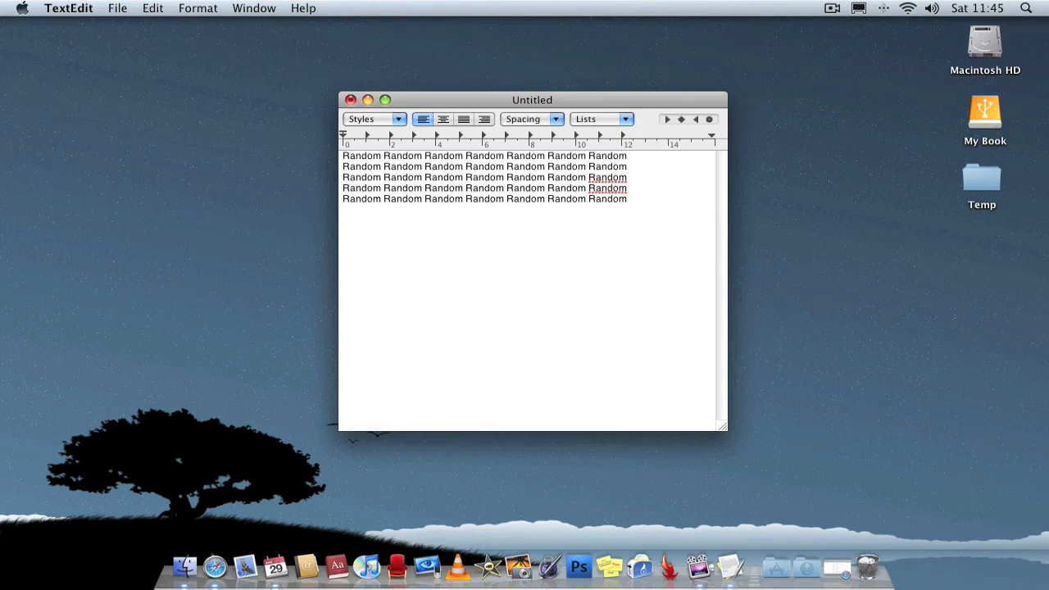
Add an empty line below the four Random lines, glance at the File menu, and save with Cmd-S
key(Return)
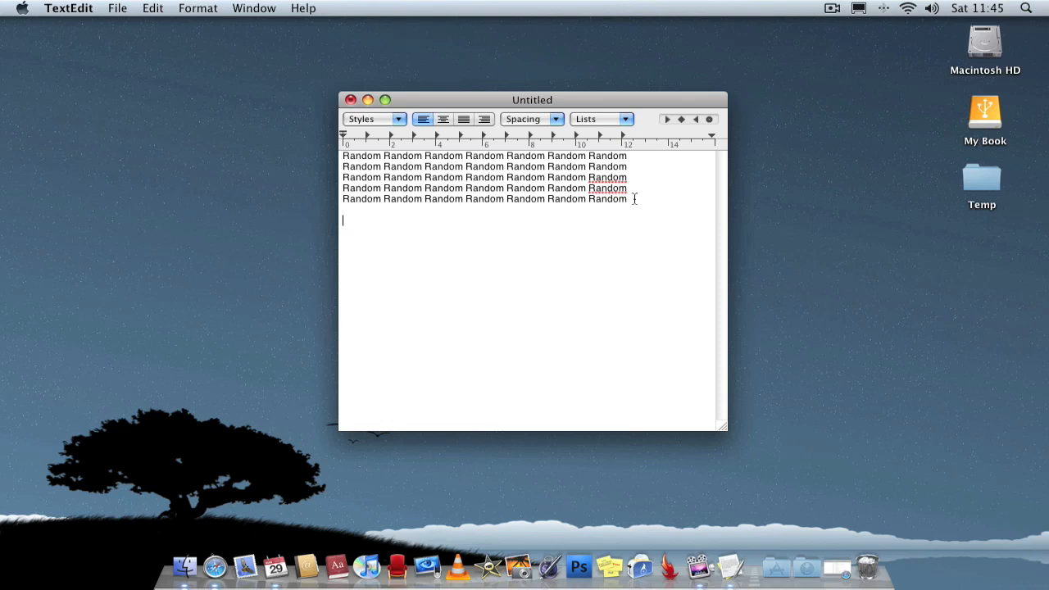
click(116, 8)
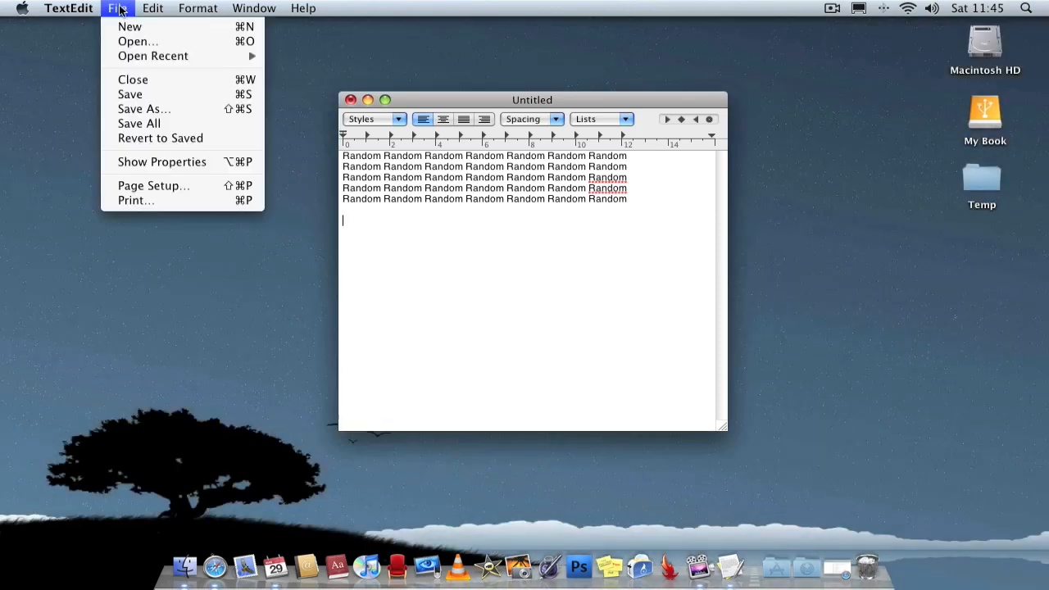
click(557, 296)
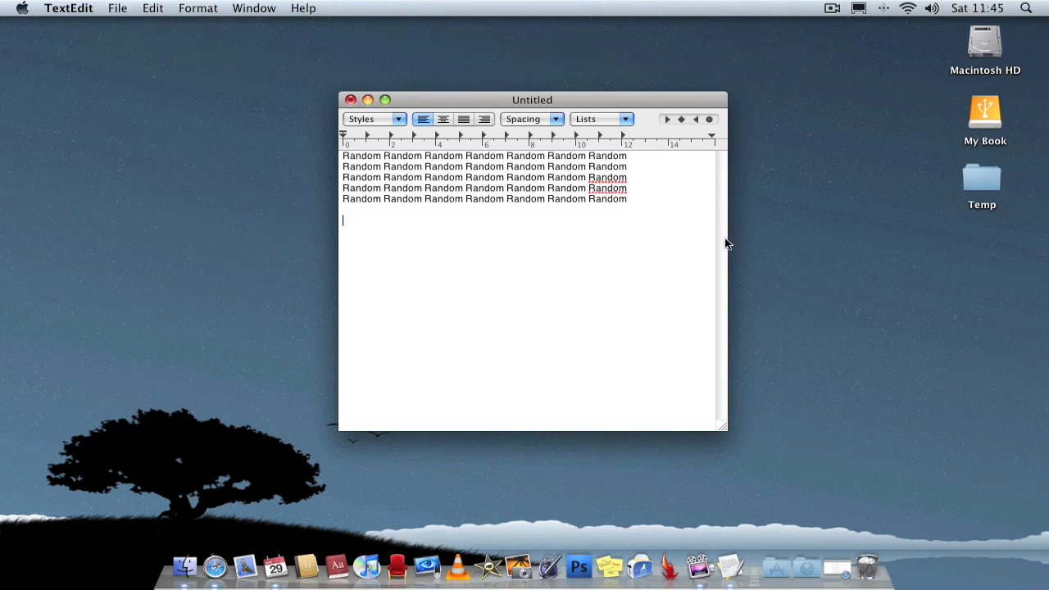
key(cmd+s)
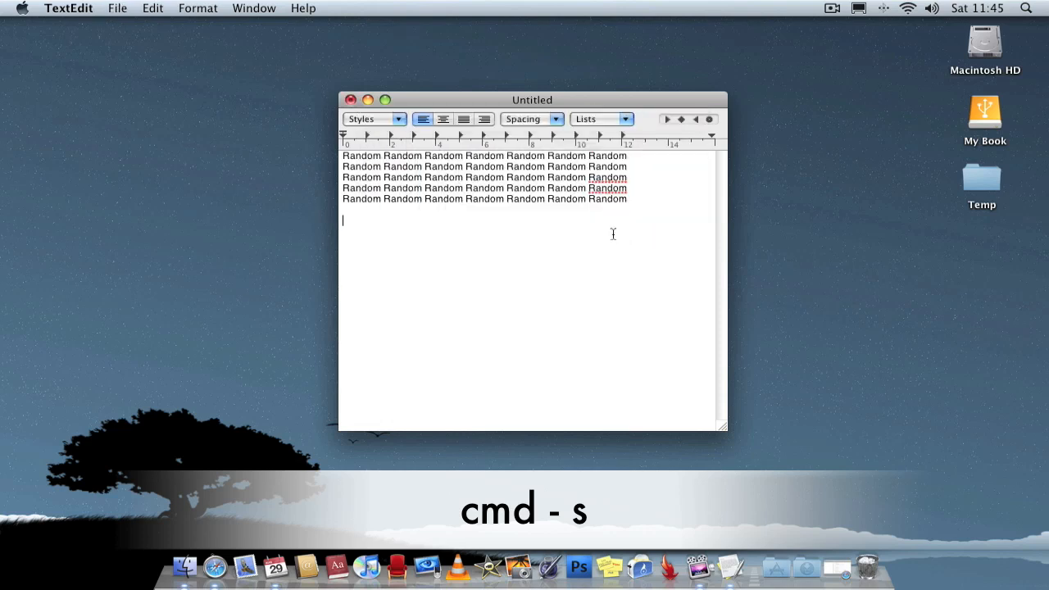
key(cmd+shift+s)
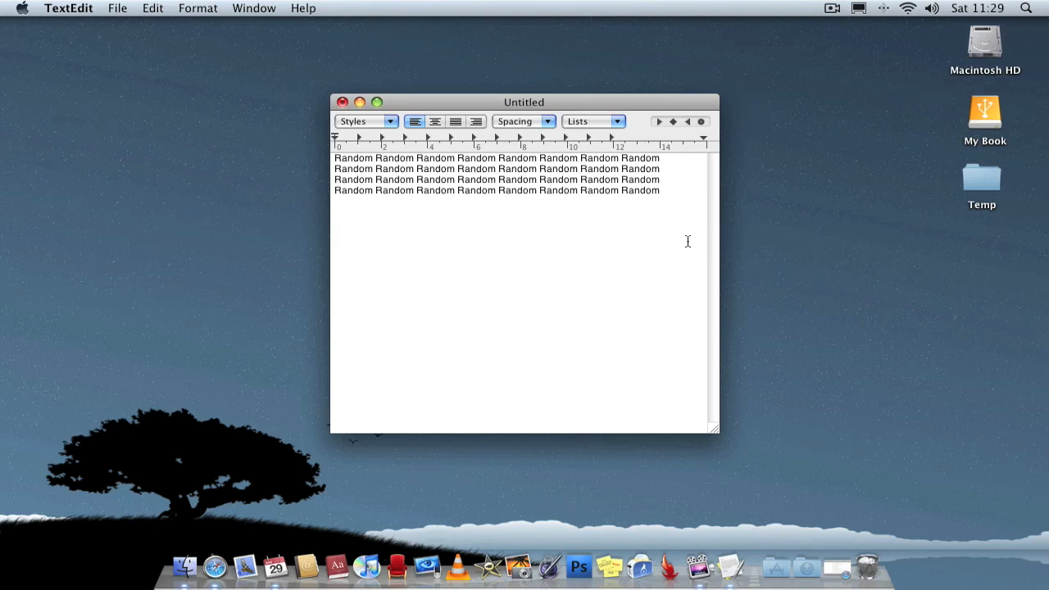
Select all the Random text and toggle Cmd-B, Cmd-U and Cmd-I, ending bold, italic and underlined
key(cmd+a)
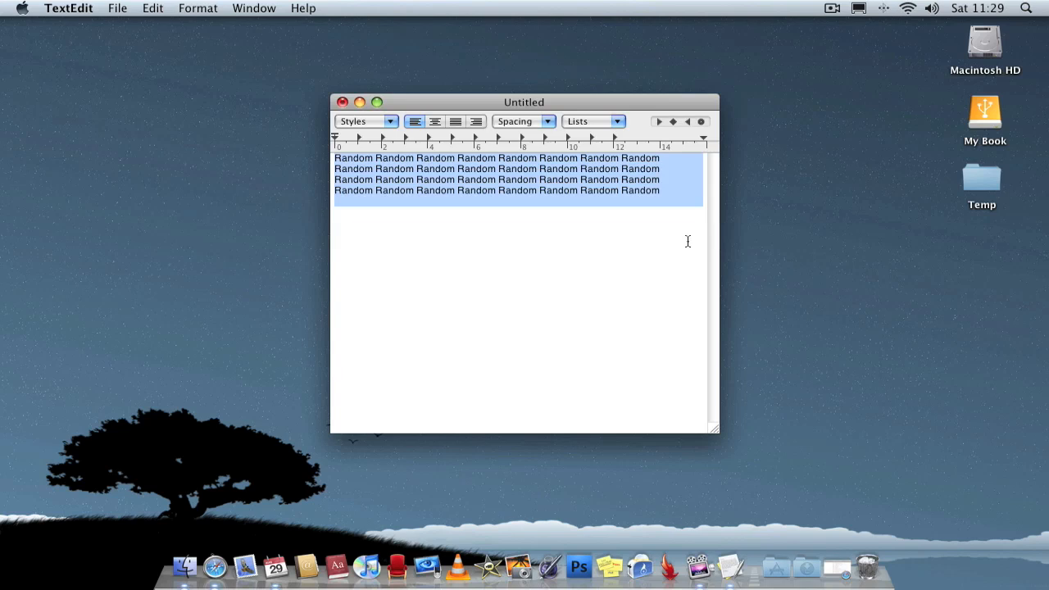
key(cmd+b)
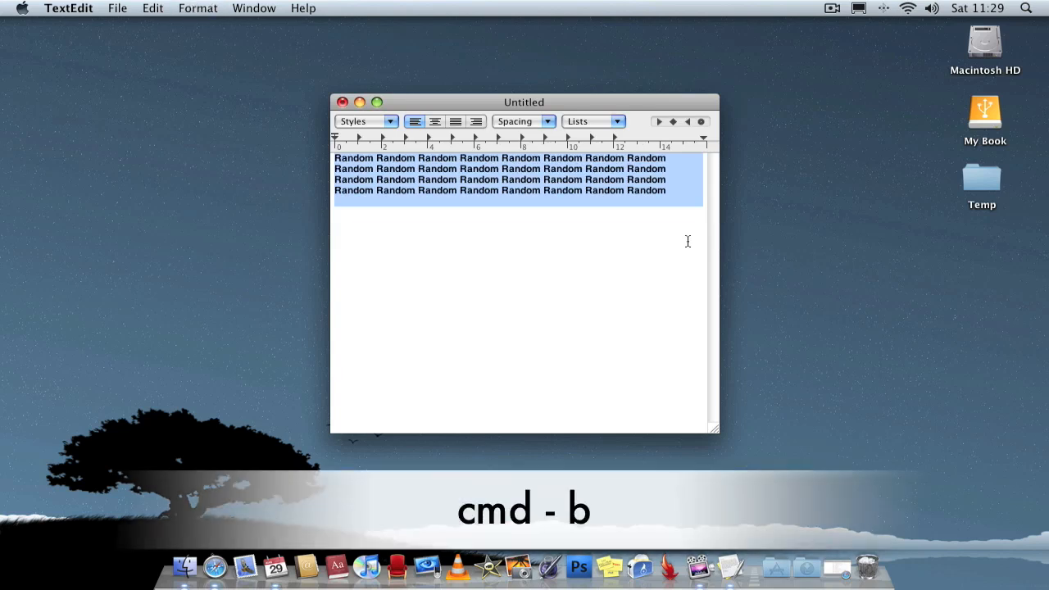
key(cmd+b)
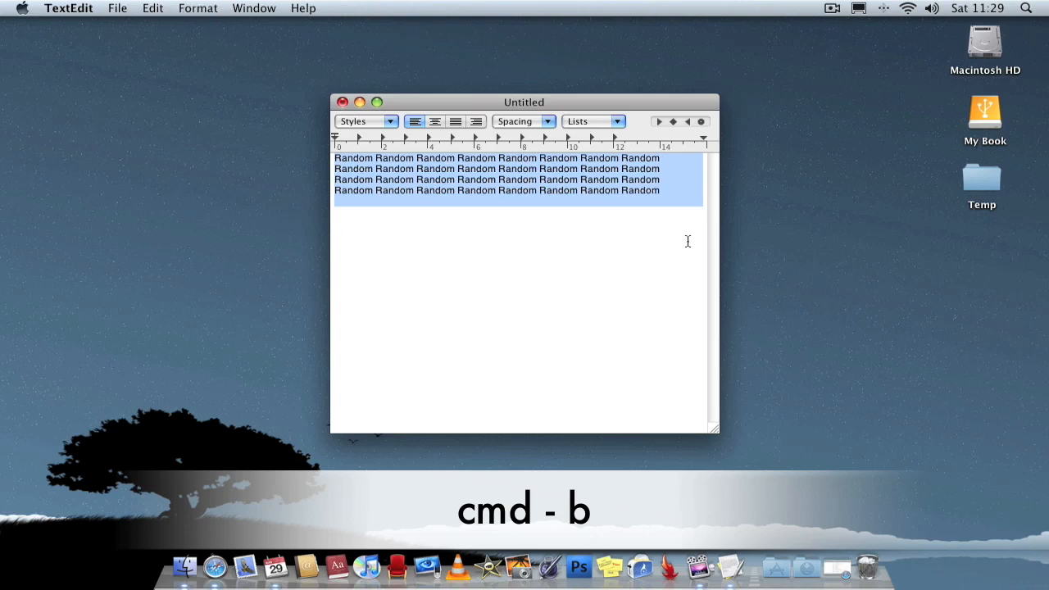
key(cmd+b)
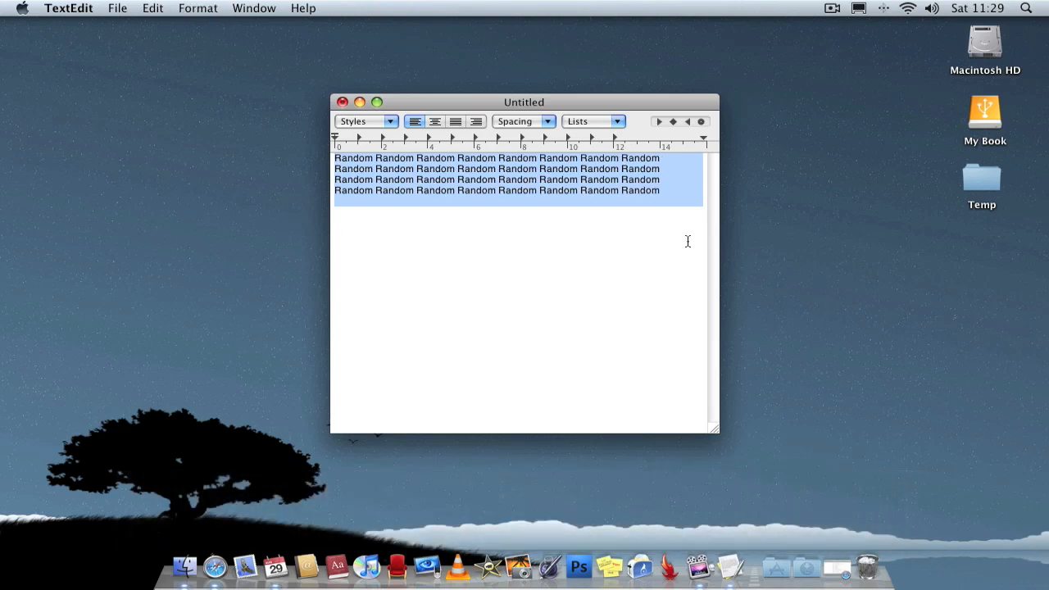
key(cmd+u)
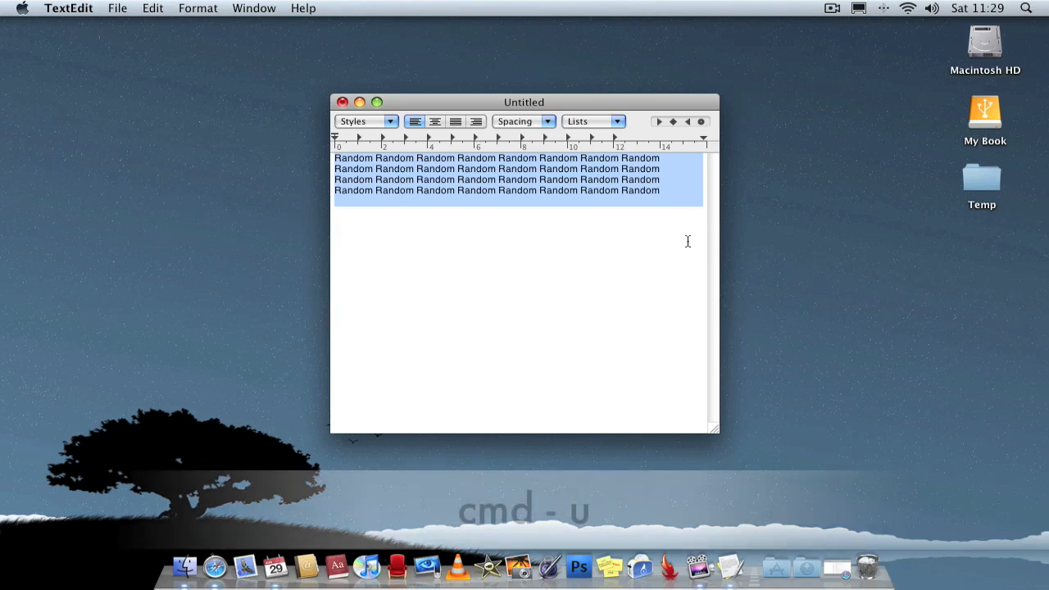
key(cmd+u)
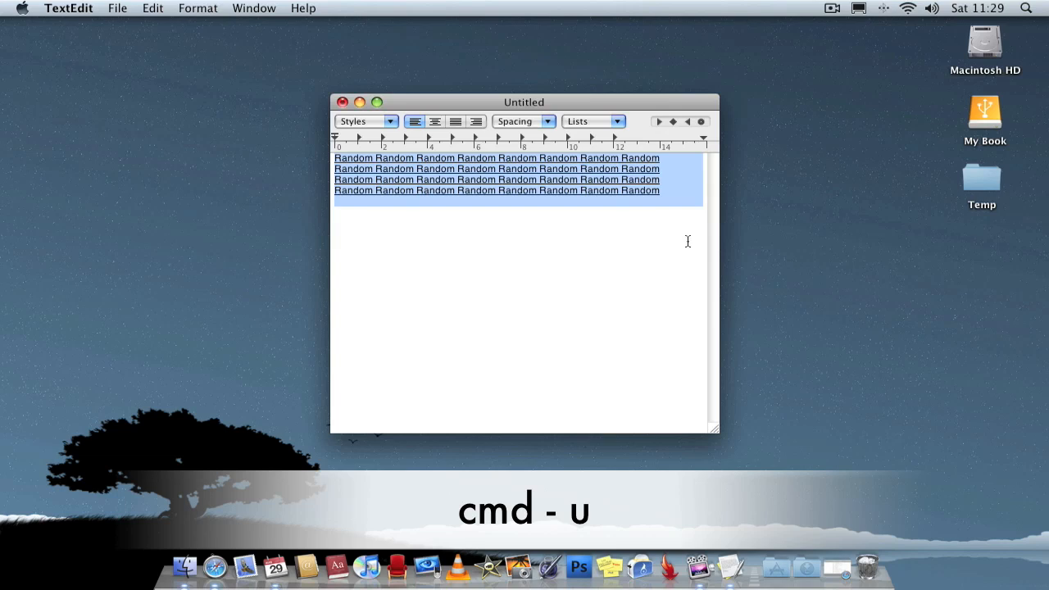
key(cmd+u)
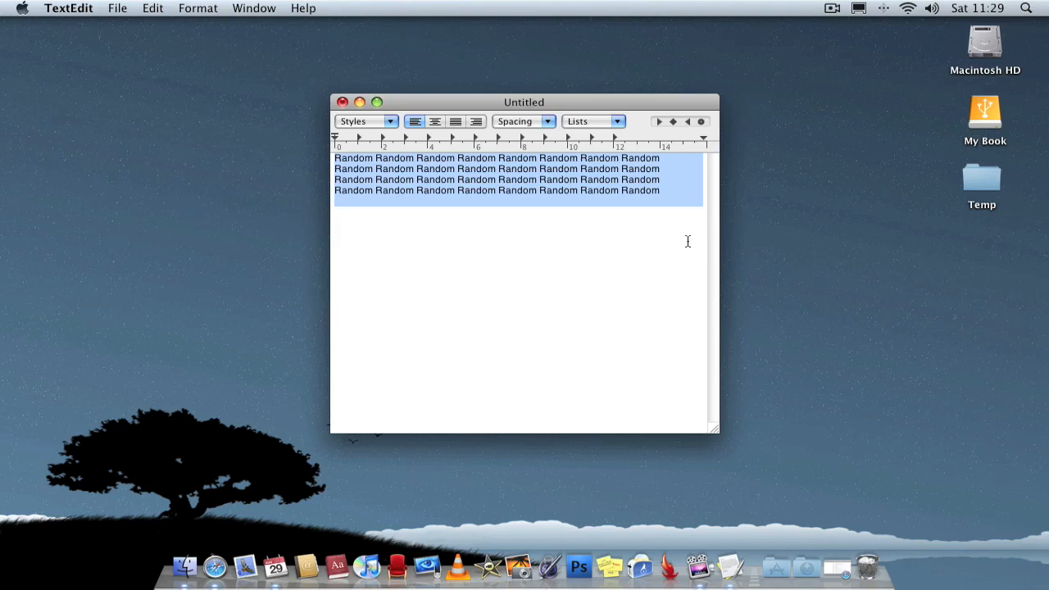
key(cmd+i)
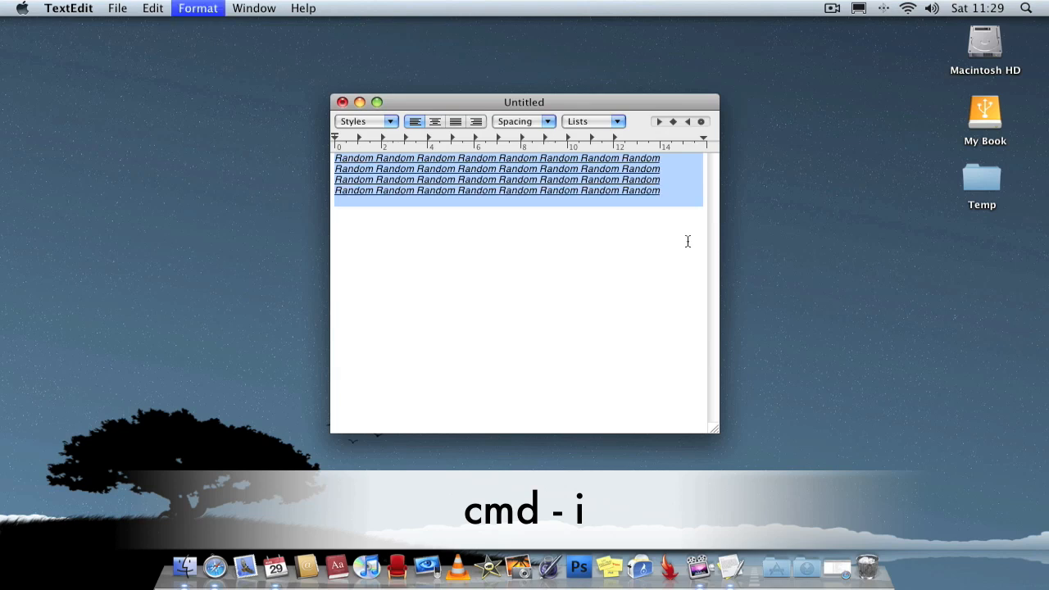
key(cmd+i)
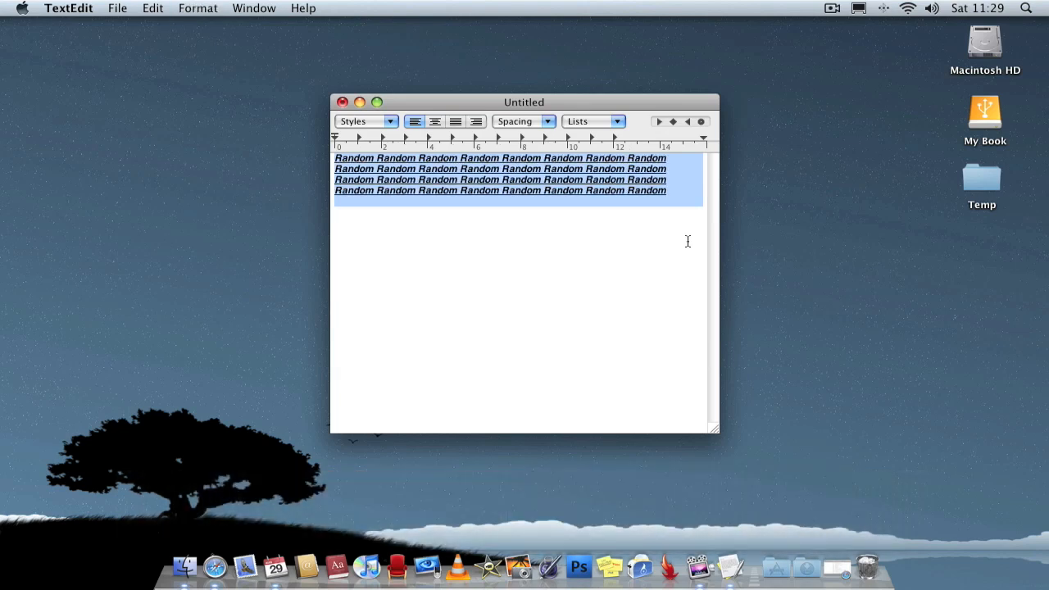
click(344, 212)
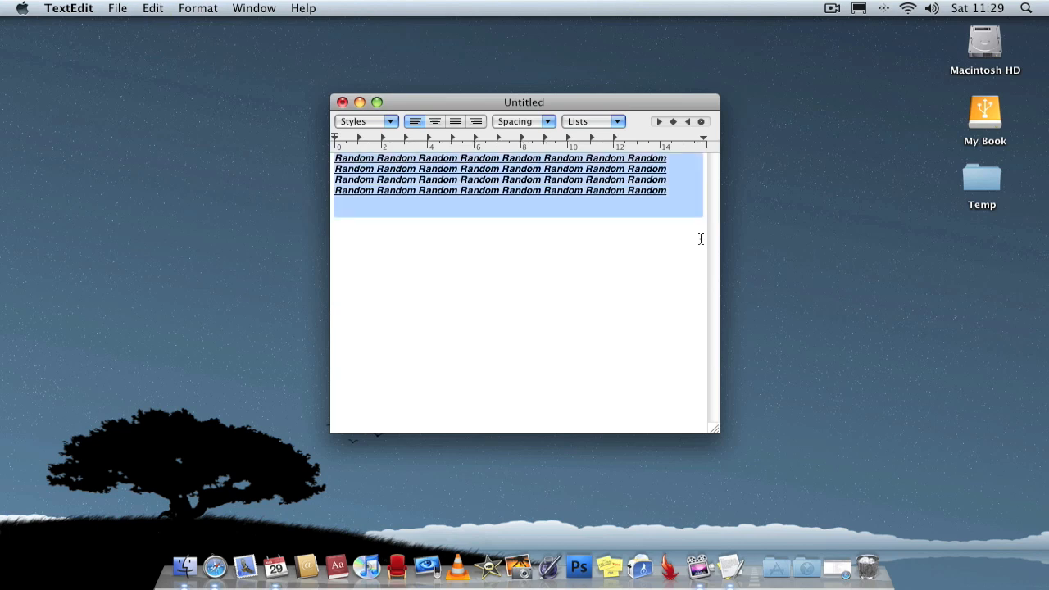
key(Delete)
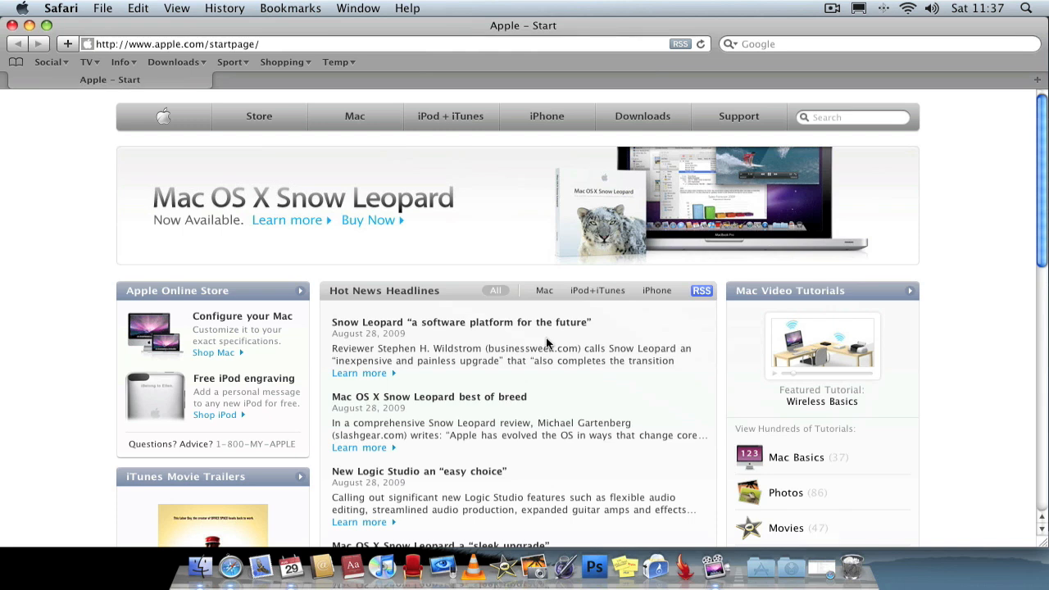
Save a full-screen Cmd-Shift-3 screenshot of Safari's Apple start page to the desktop
key(cmd+shift+3)
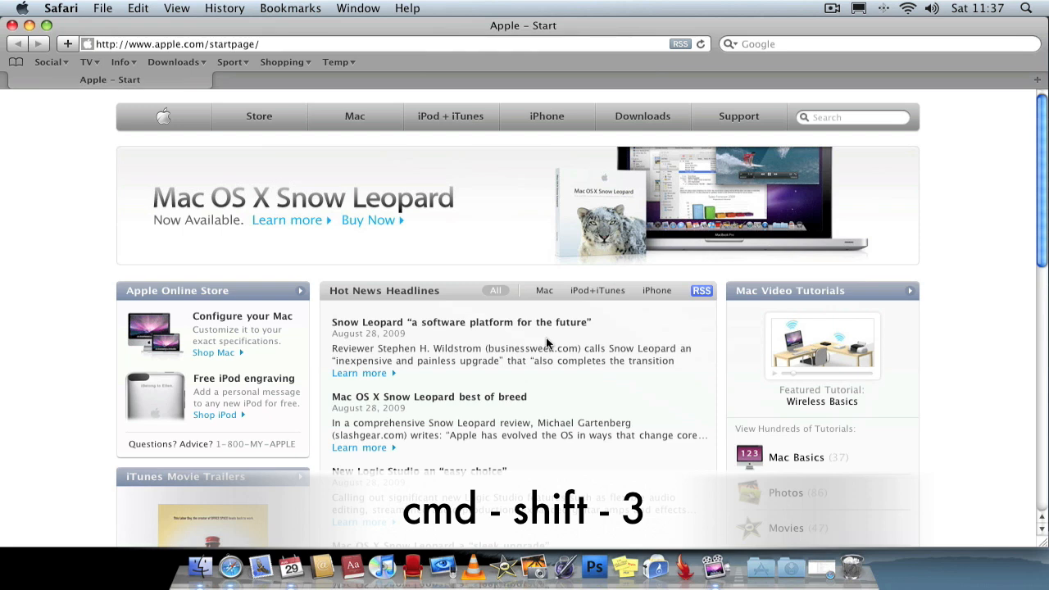
key(cmd+shift+3)
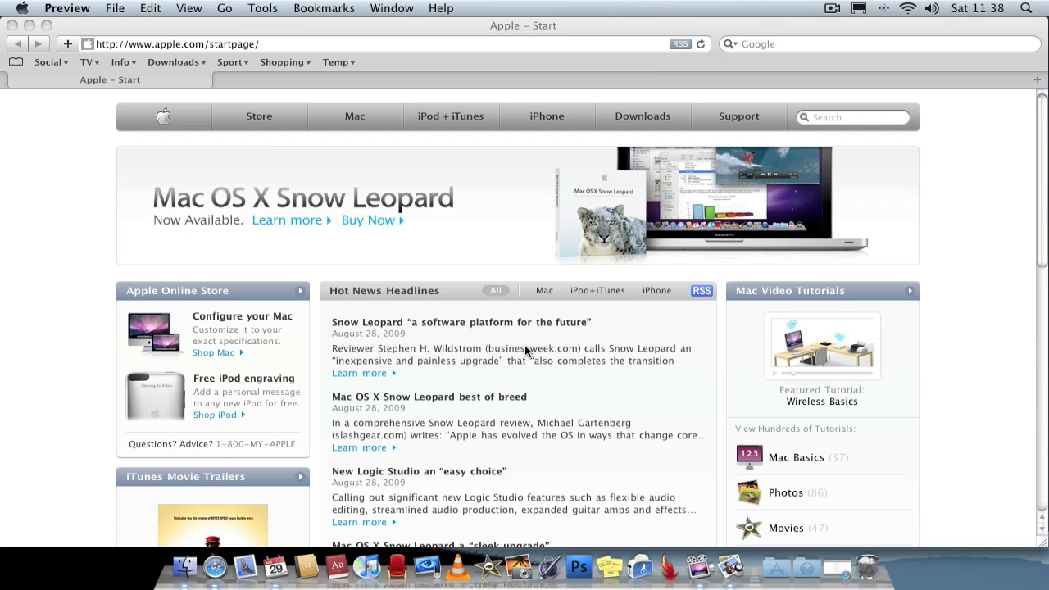
Start a Cmd-Shift-4 area capture of the Mac OS X Snow Leopard banner
key(cmd+shift+4)
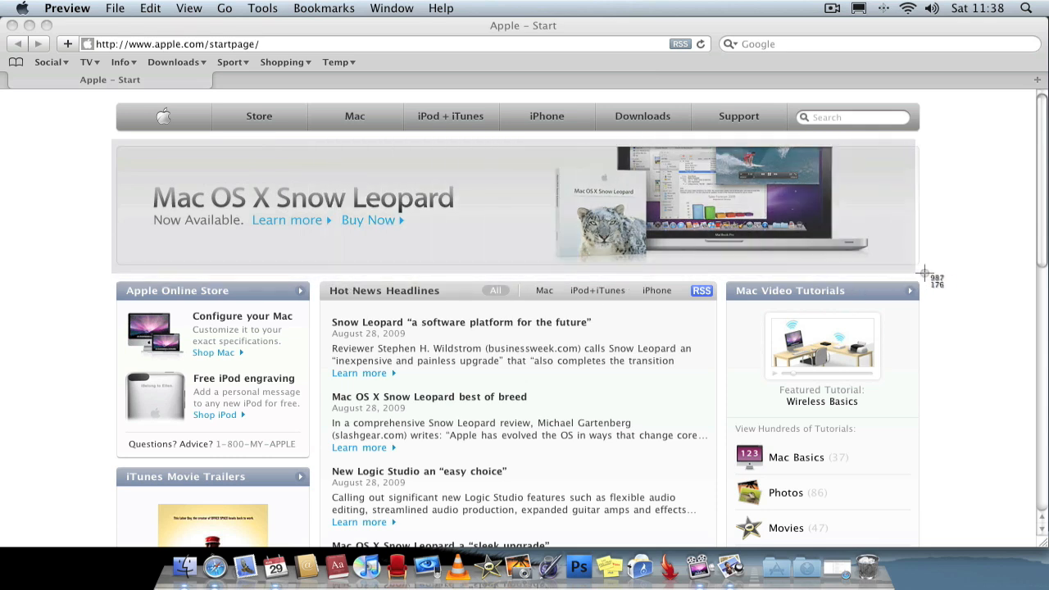
mouse_move(926, 270)
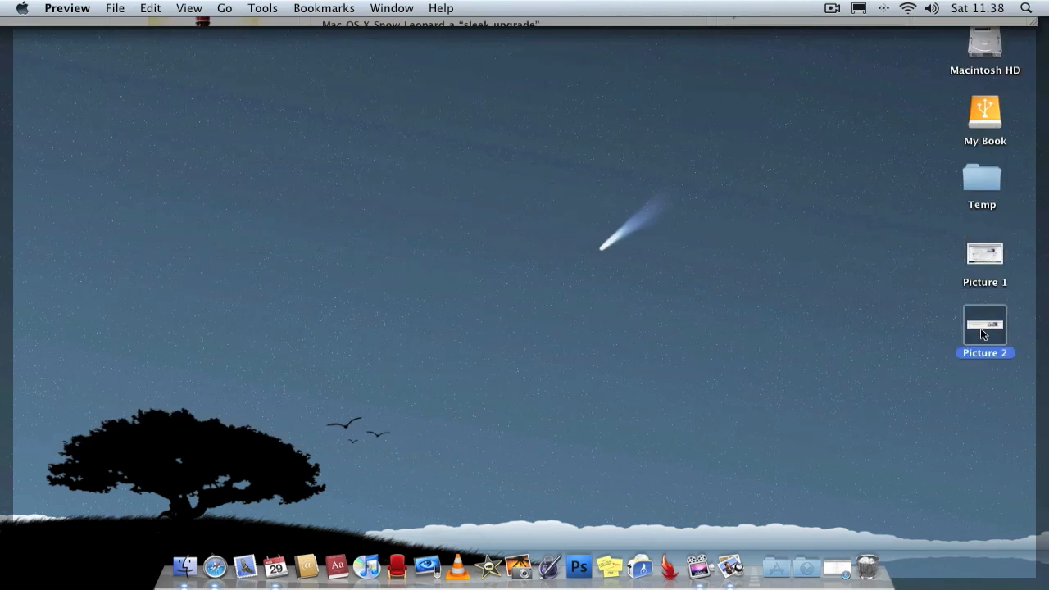
Open the Picture 2 desktop screenshot in Preview to view the Snow Leopard banner
double_click(985, 326)
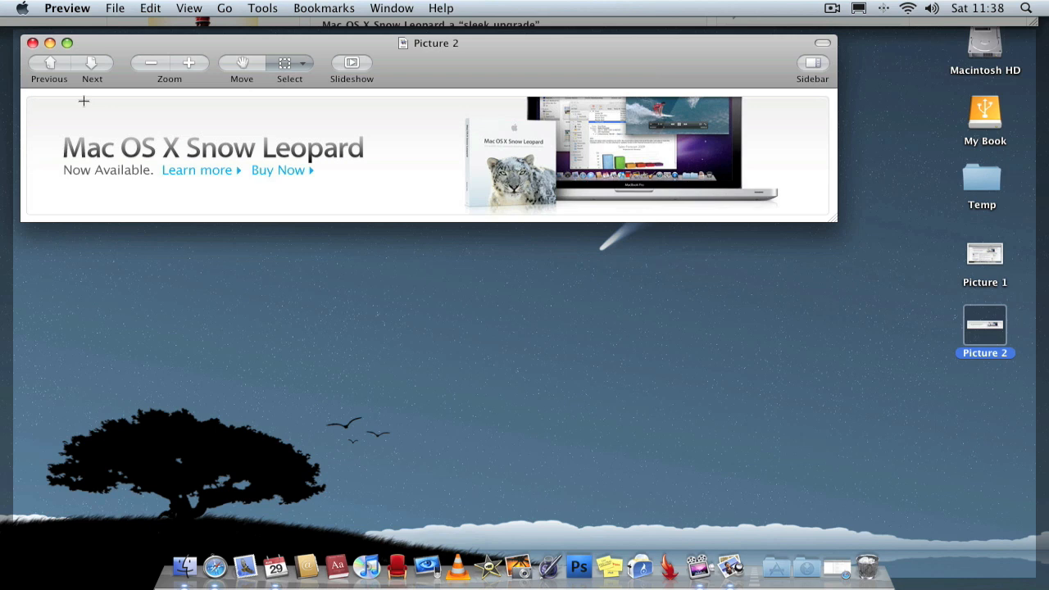
mouse_move(220, 85)
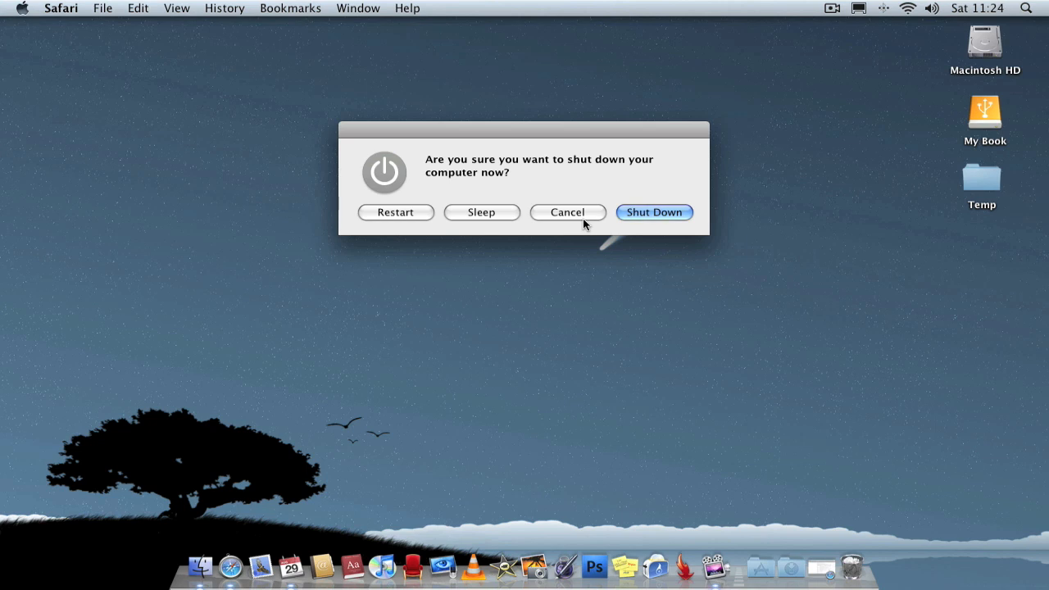
click(567, 212)
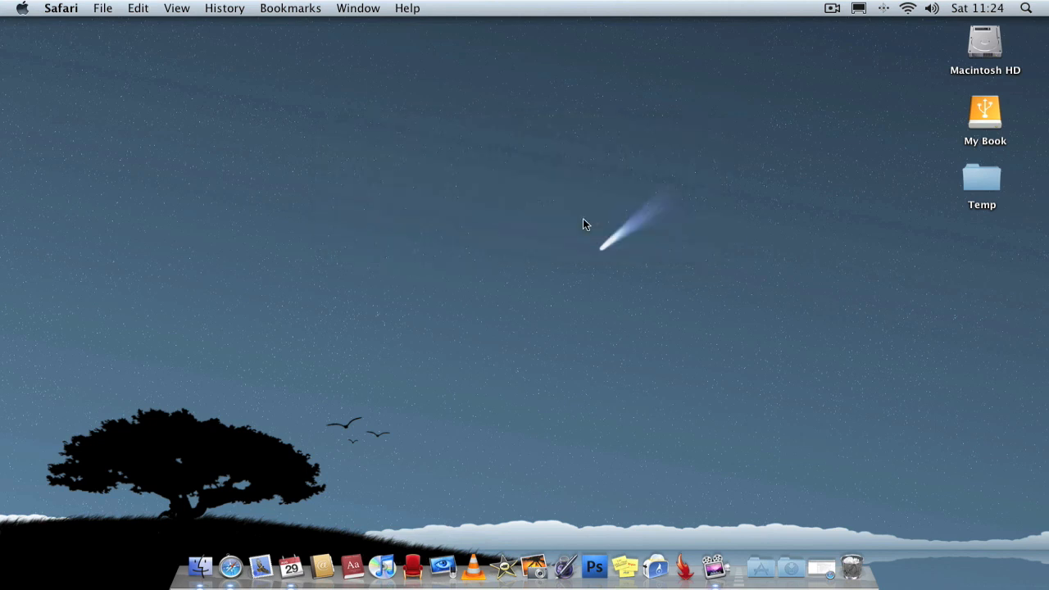
click(22, 8)
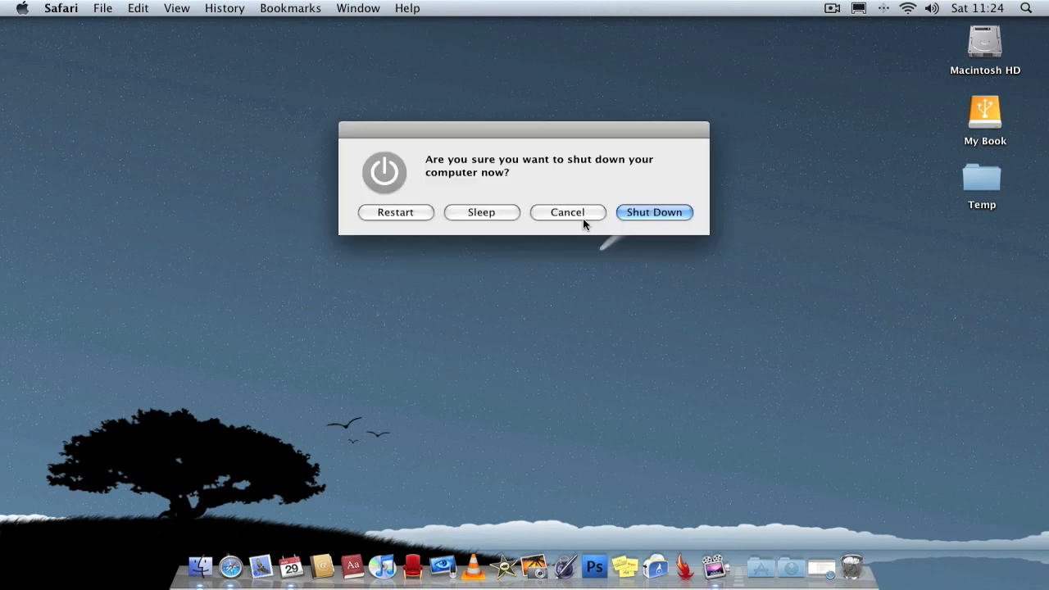
mouse_move(625, 208)
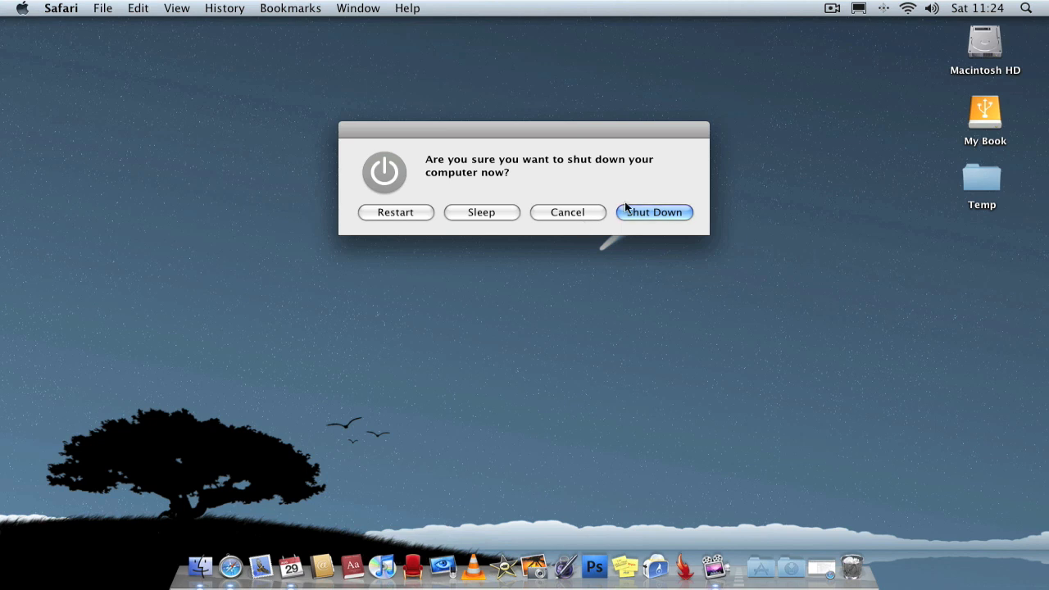
mouse_move(562, 220)
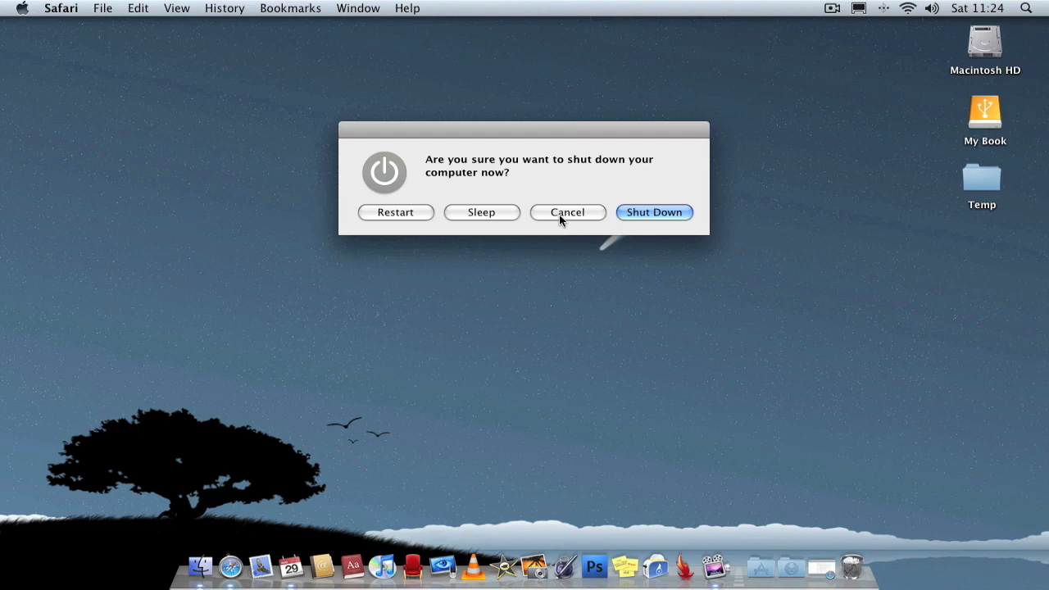
click(567, 212)
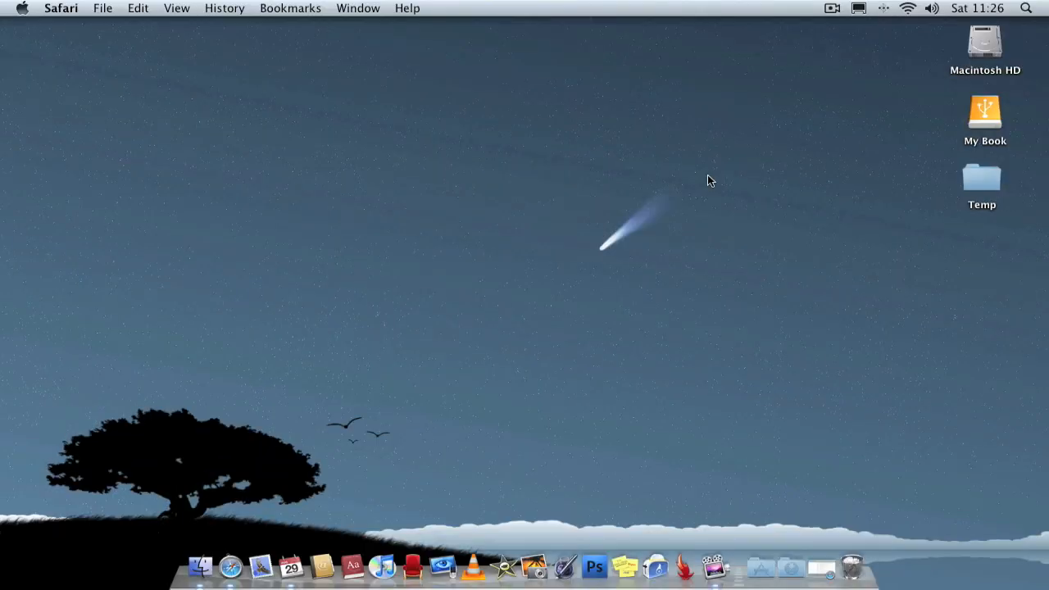